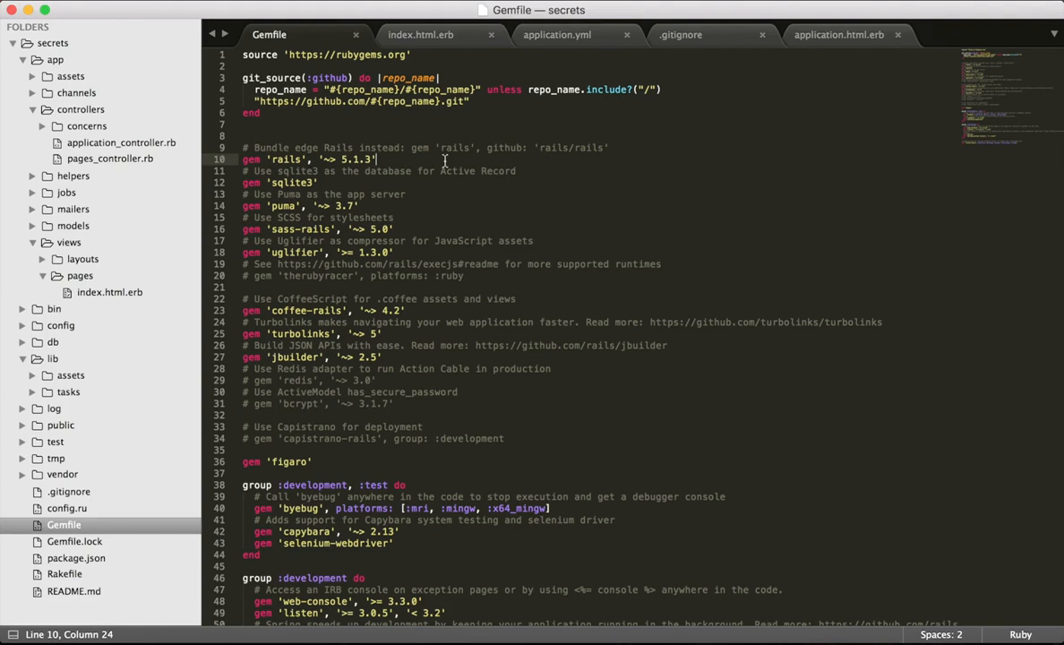
# - Review the figaro gem line in Gemfile, application.yml, and its .gitignore rule
pyautogui.doubleClick(352, 157)
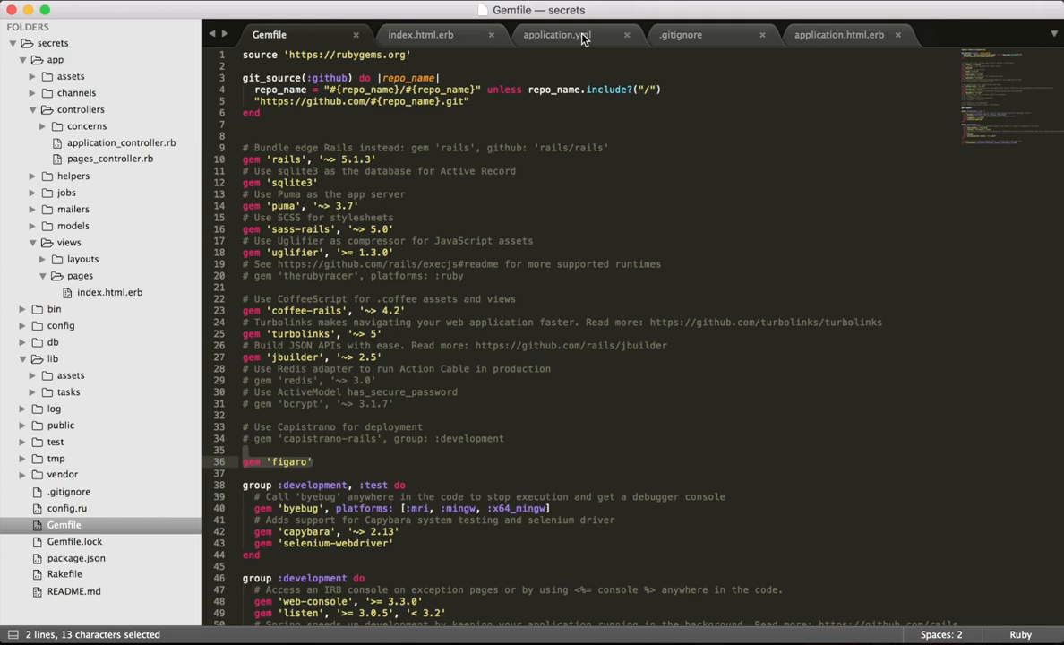
pyautogui.click(555, 34)
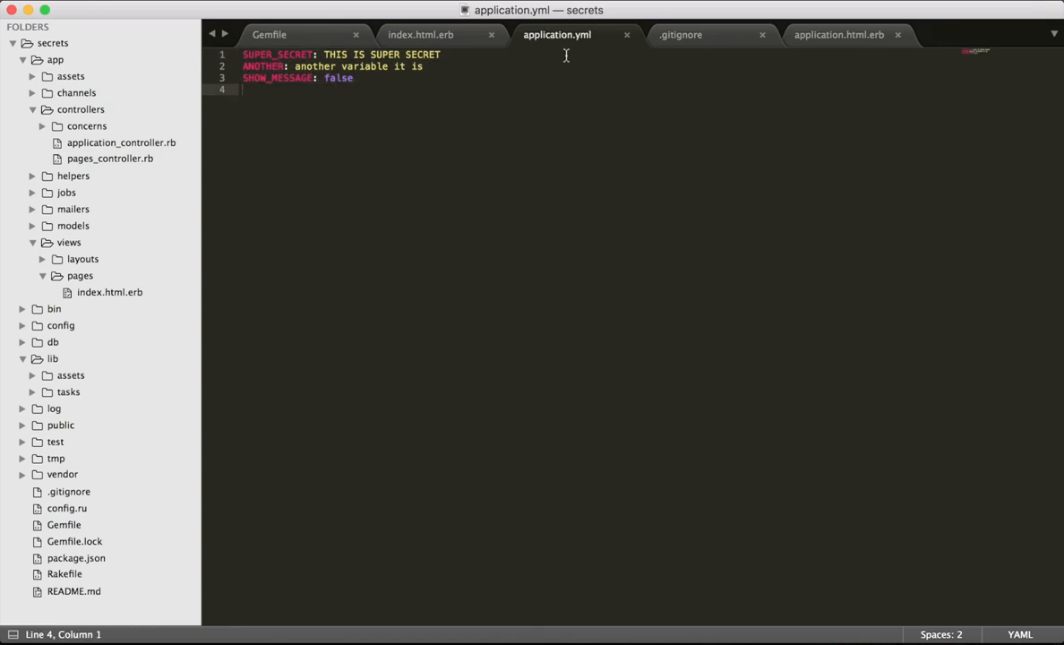
pyautogui.click(680, 34)
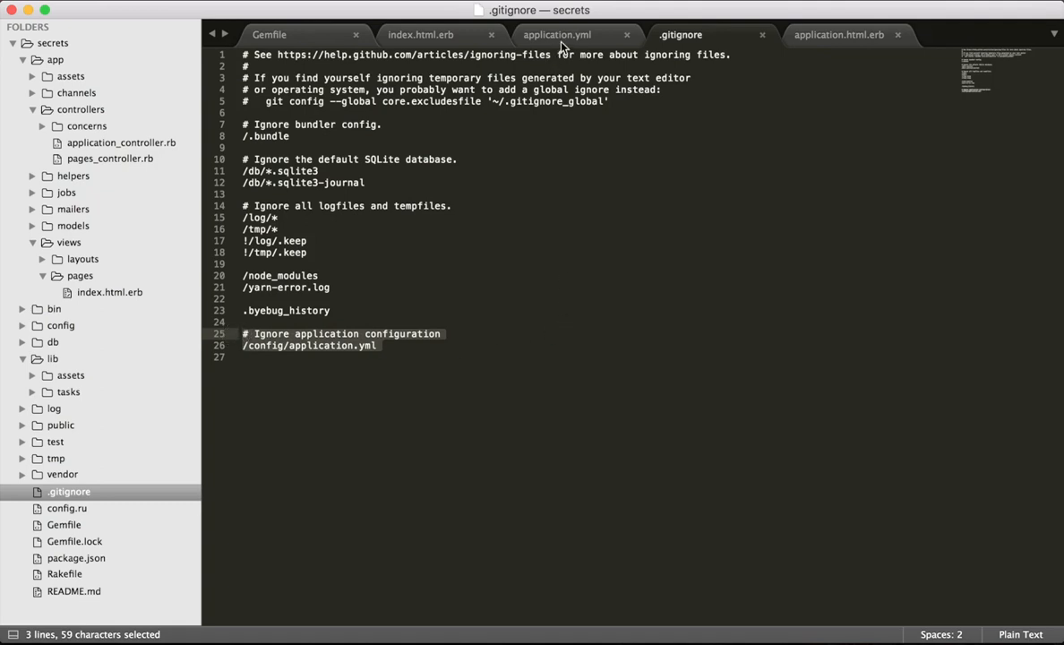
# - View index.html.erb and highlight the line that prints the secret value
pyautogui.click(419, 34)
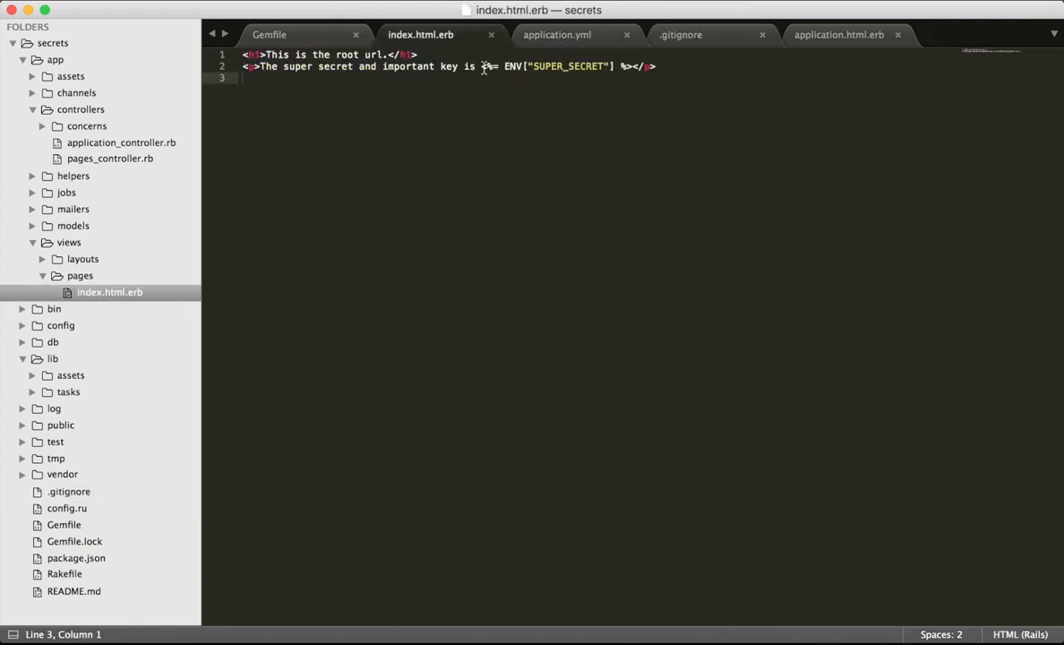
pyautogui.moveTo(534, 66); pyautogui.dragTo(613, 66)
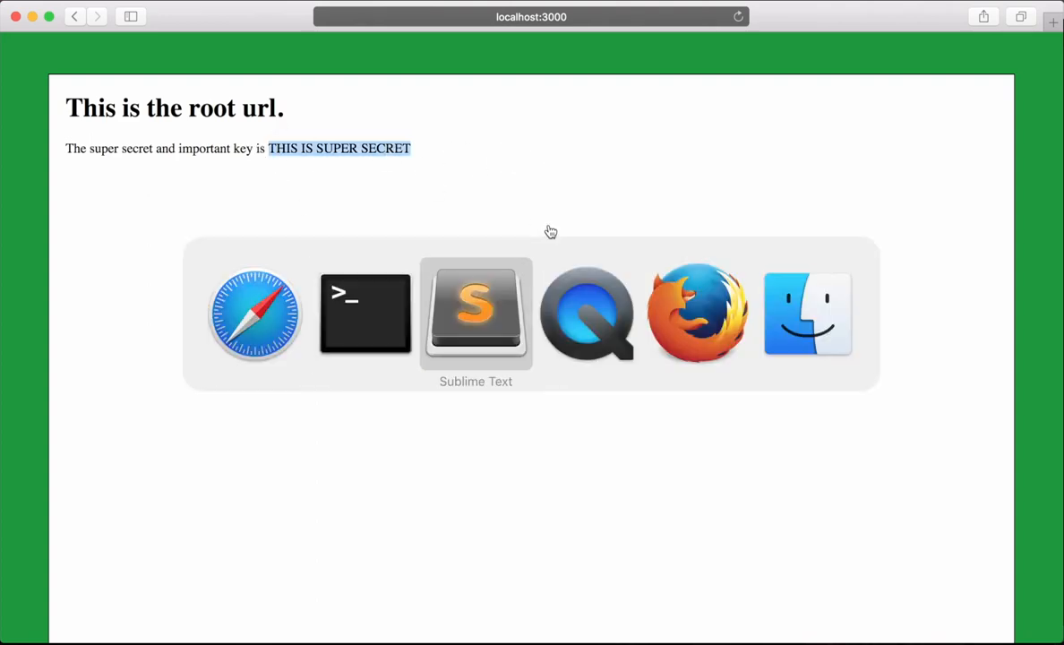
# - Return from the Safari page showing THIS IS SUPER SECRET to the code editor
pyautogui.click(476, 313)
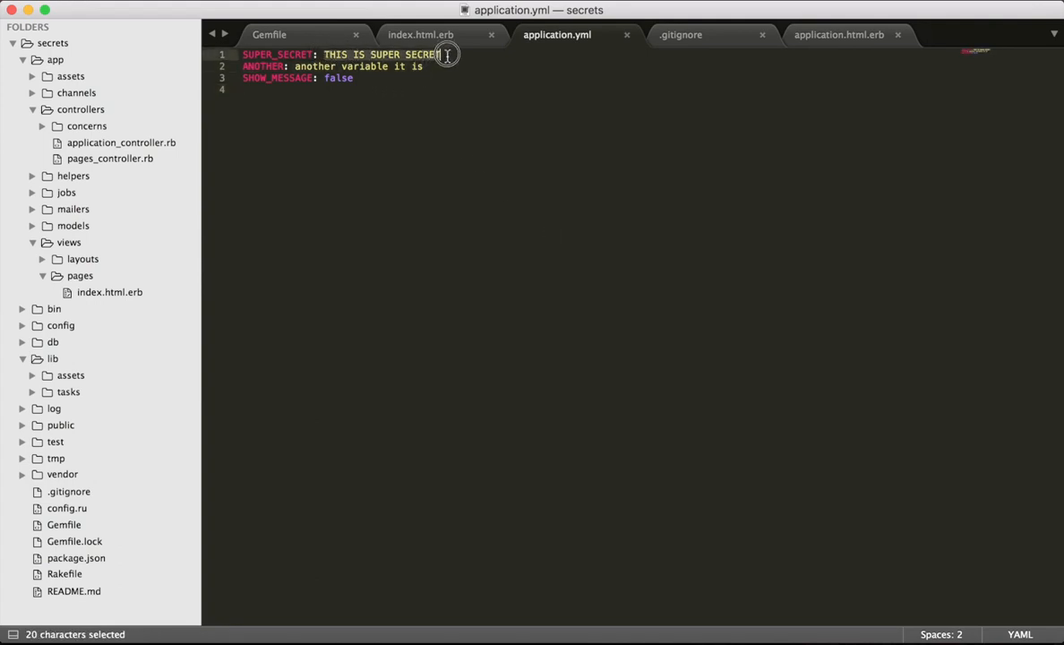
# - Set SUPER_SECRET in application.yml to CHANGE THIS and save the file
pyautogui.click(419, 34)
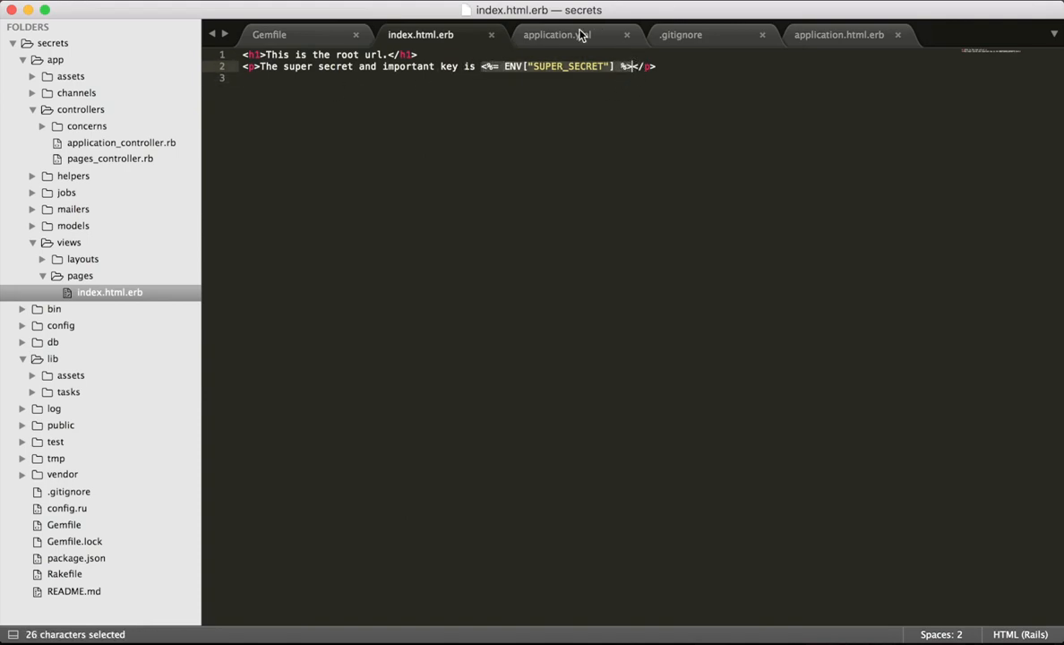
pyautogui.click(555, 36)
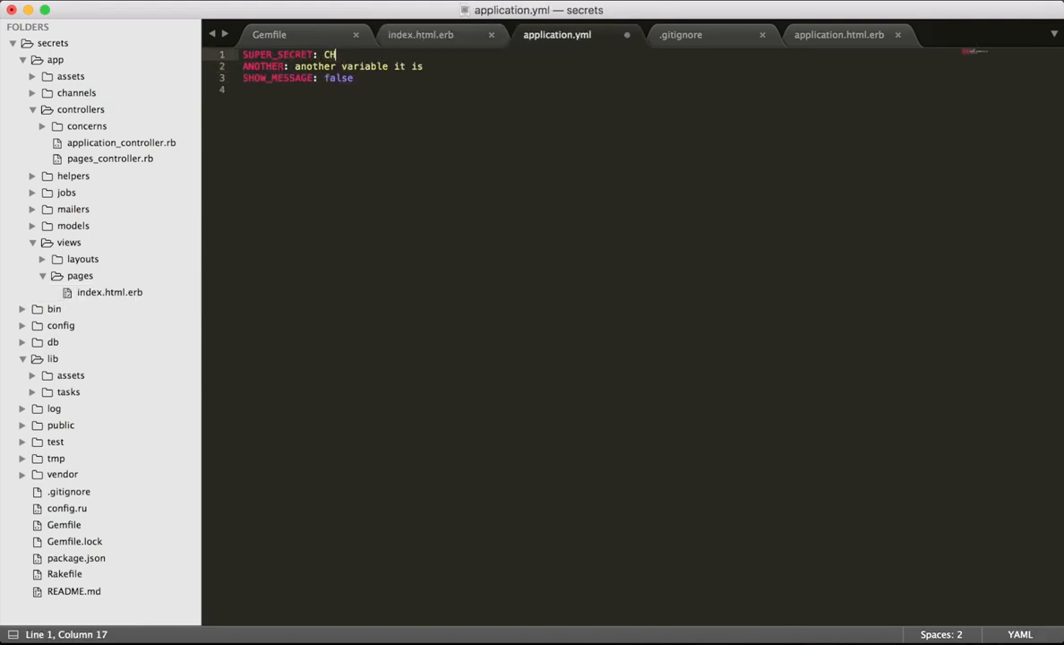
pyautogui.write('ANGE THIS')
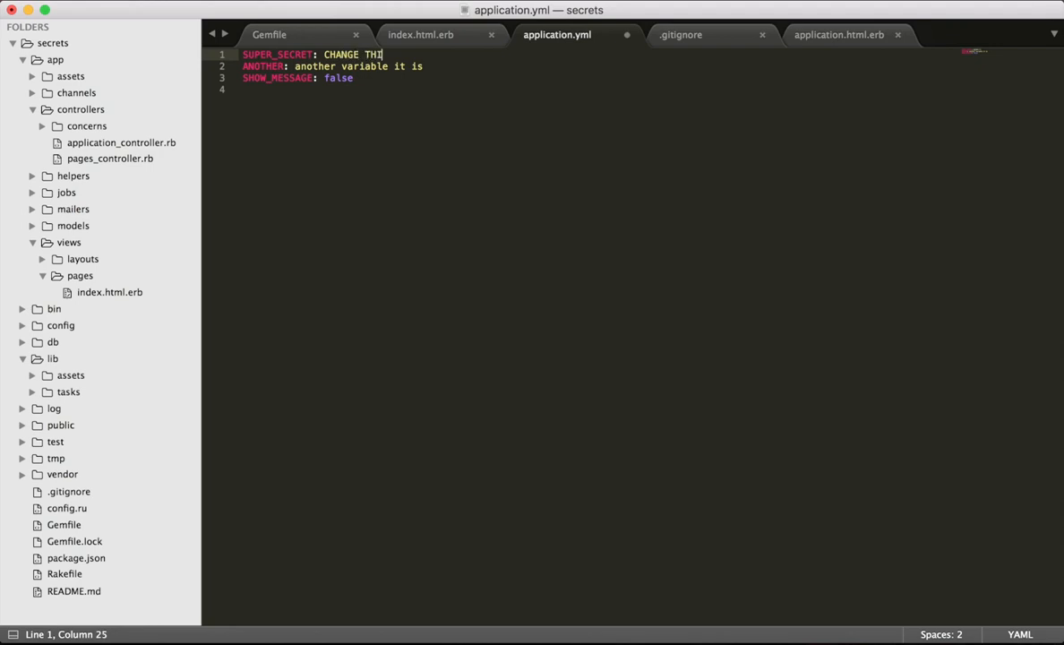
pyautogui.press('cmd+s')
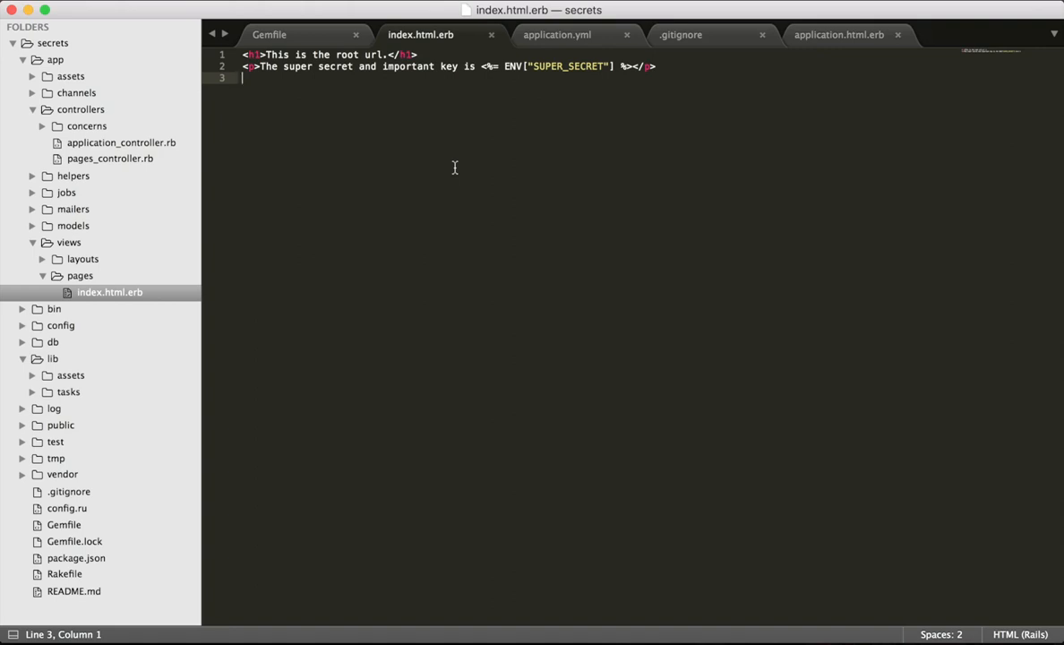
# - Compare the layout's ANOTHER and SHOW_MESSAGE lines with the ANOTHER key in application.yml
pyautogui.click(839, 34)
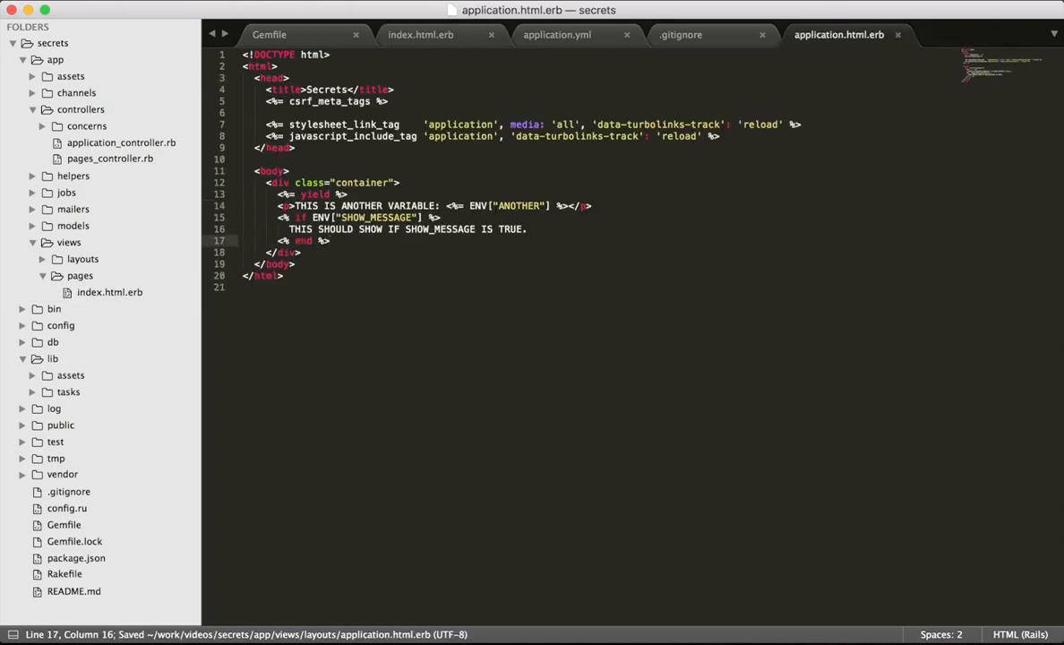
pyautogui.click(556, 34)
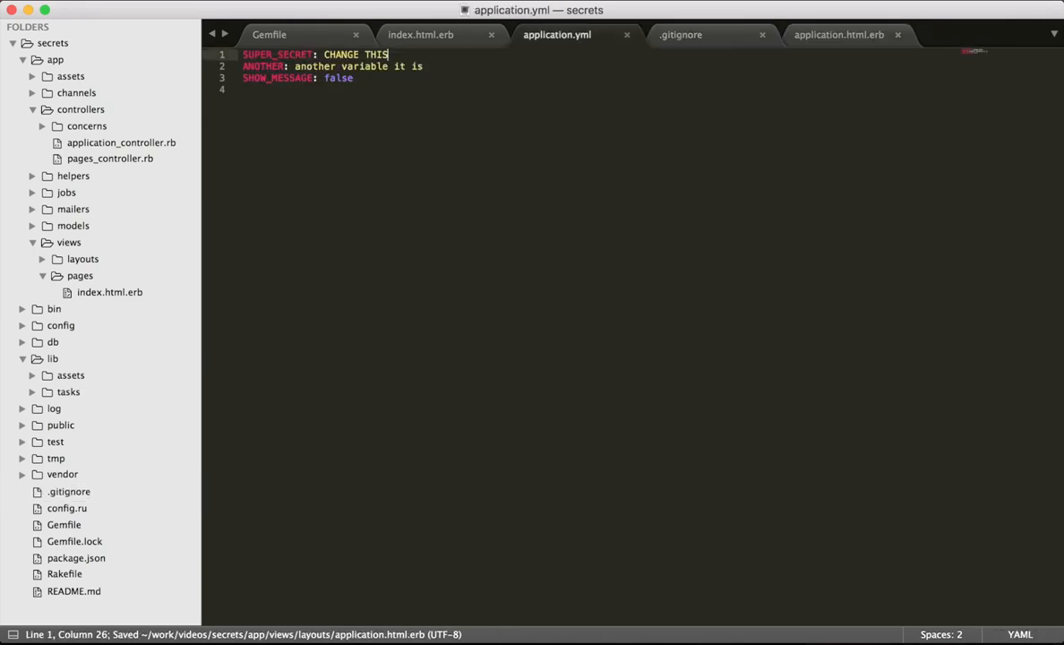
pyautogui.doubleClick(263, 67)
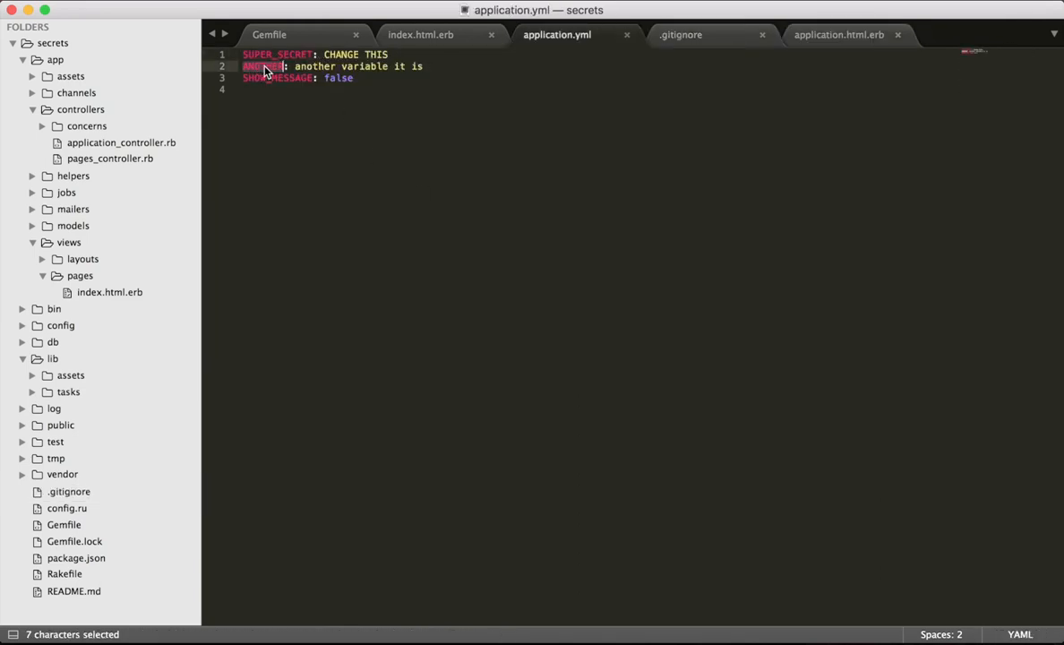
pyautogui.doubleClick(260, 79)
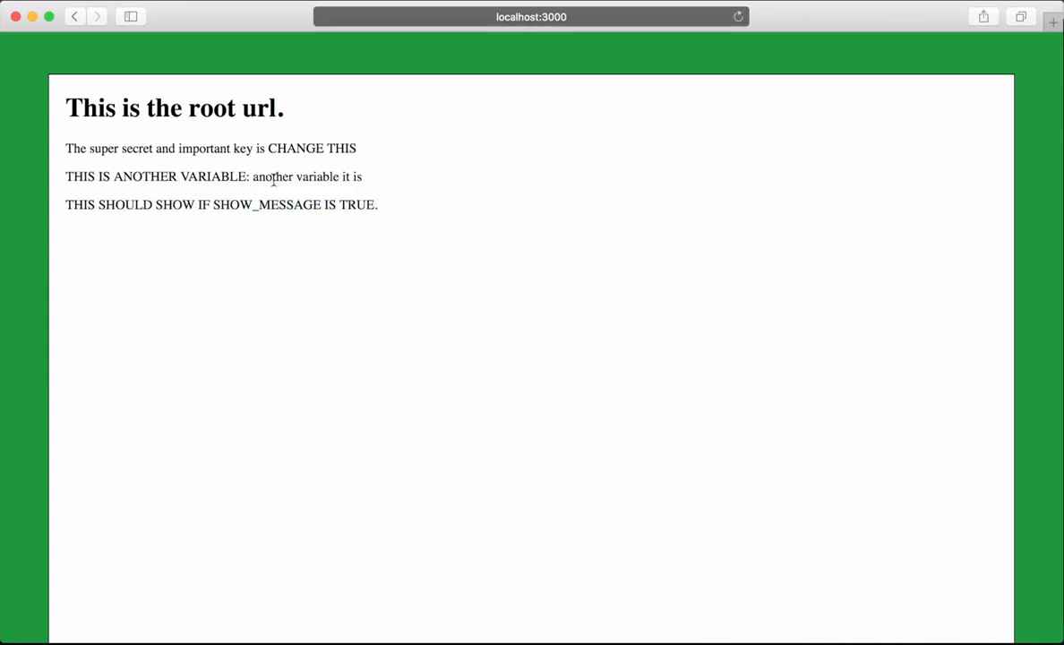
# - Highlight the another variable text on the reloaded localhost:3000 page
pyautogui.moveTo(252, 178); pyautogui.dragTo(362, 177)
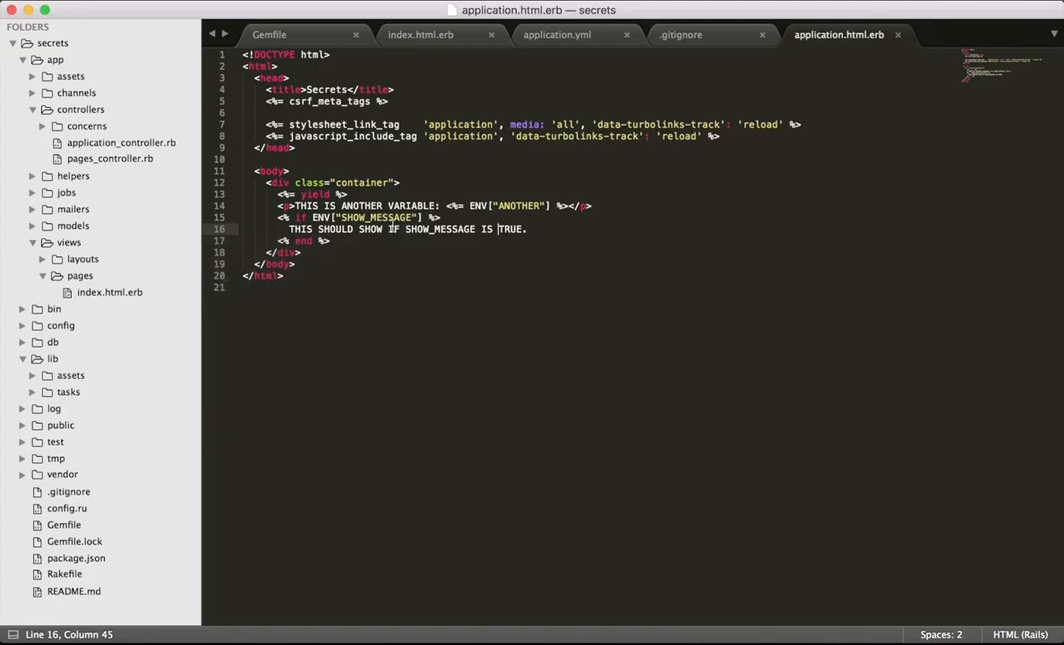
pyautogui.click(420, 34)
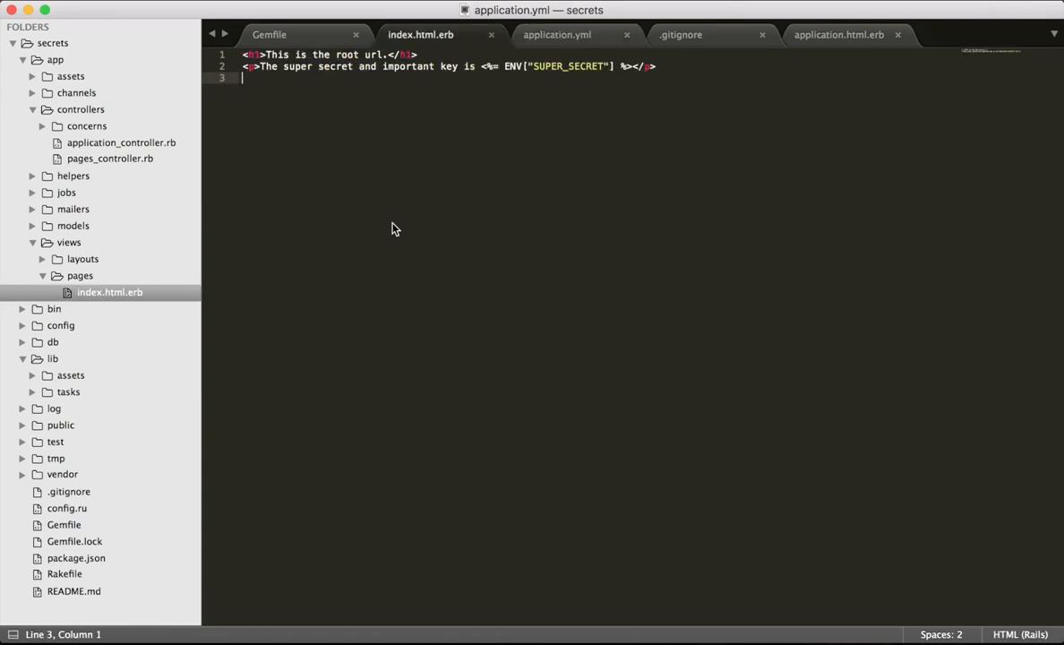
pyautogui.click(516, 79)
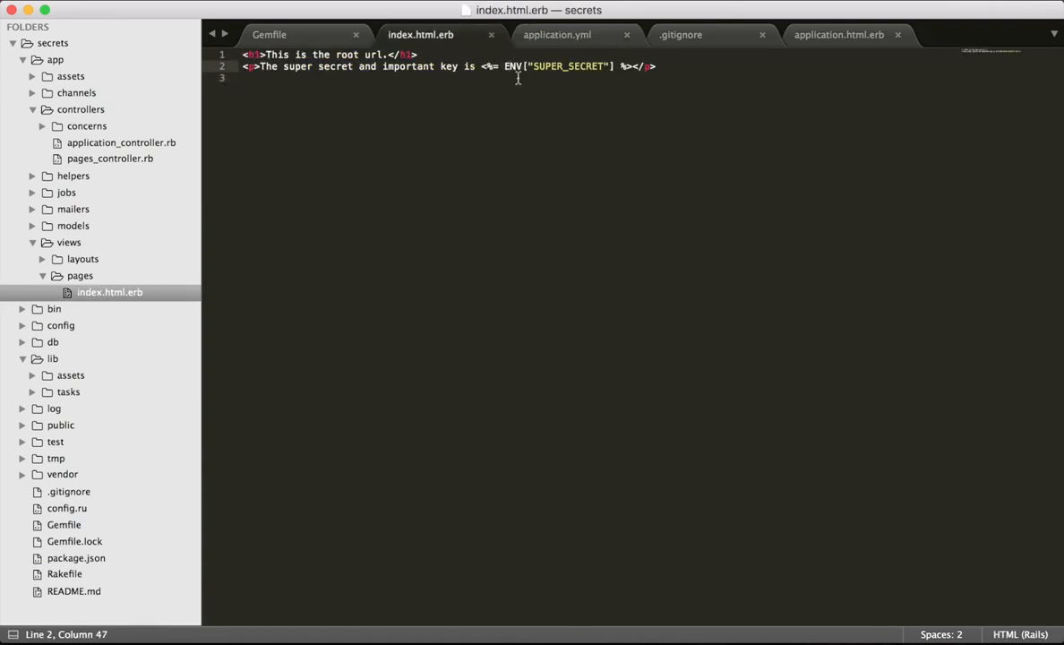
pyautogui.click(557, 34)
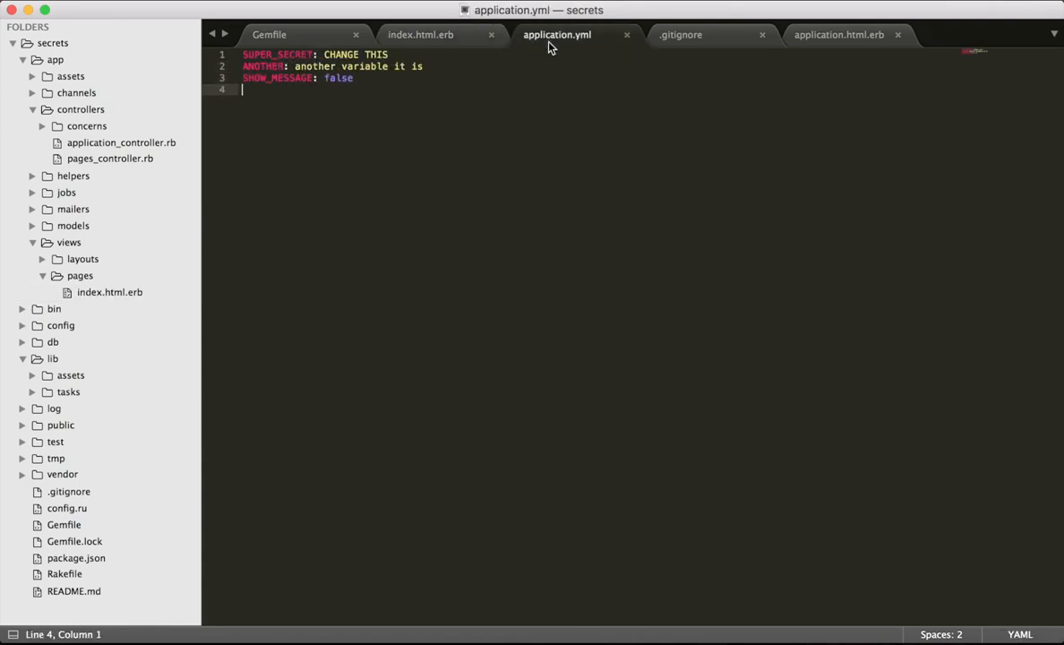
pyautogui.doubleClick(339, 79)
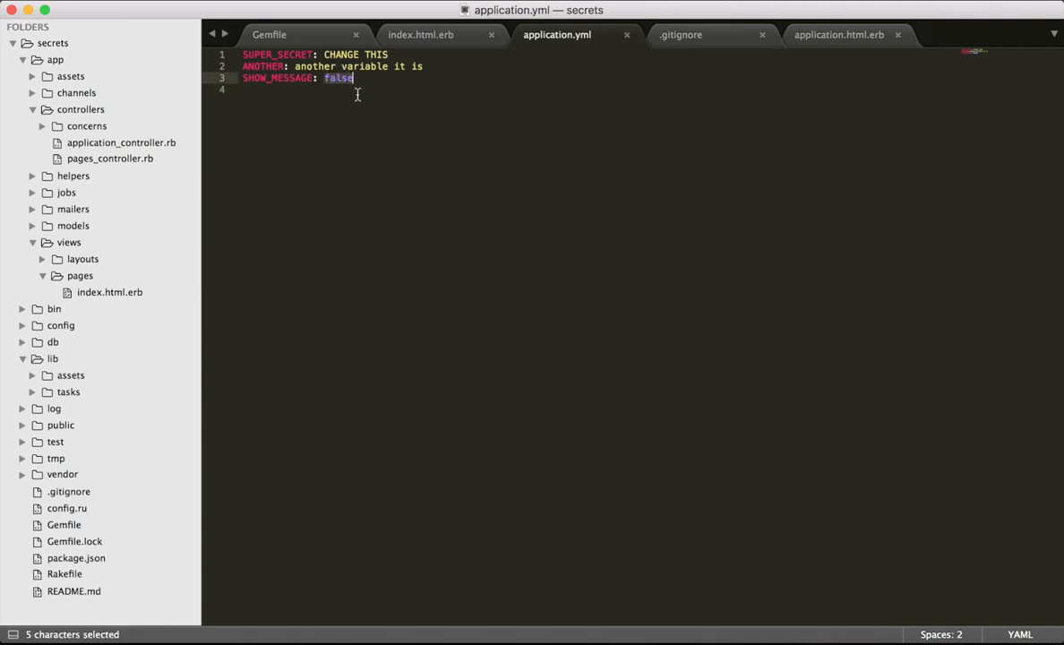
pyautogui.click(838, 34)
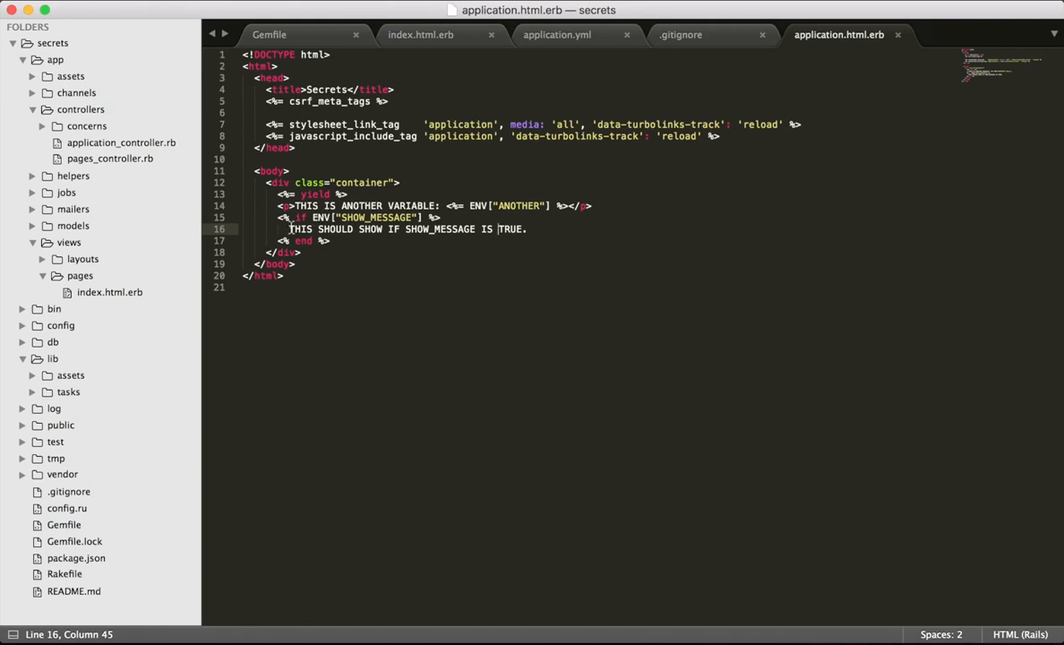
pyautogui.moveTo(290, 229); pyautogui.dragTo(528, 230)
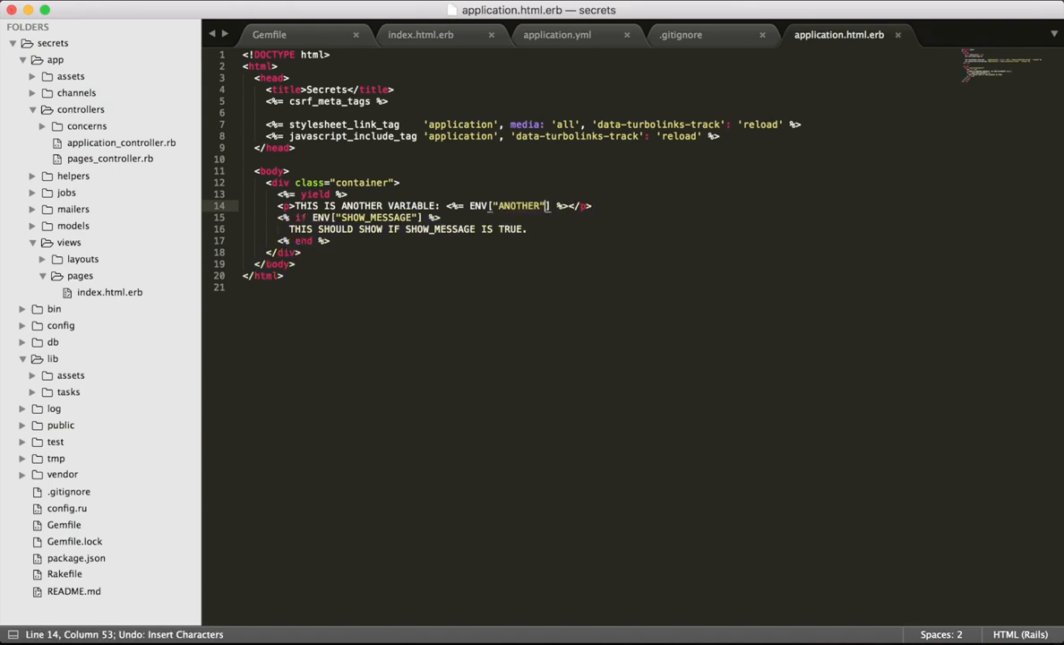
# - Rename the layout lookup to ANOTHER_2 and compare SHOW_MESSAGE against "true", then view secrets.yml
pyautogui.write('_2')
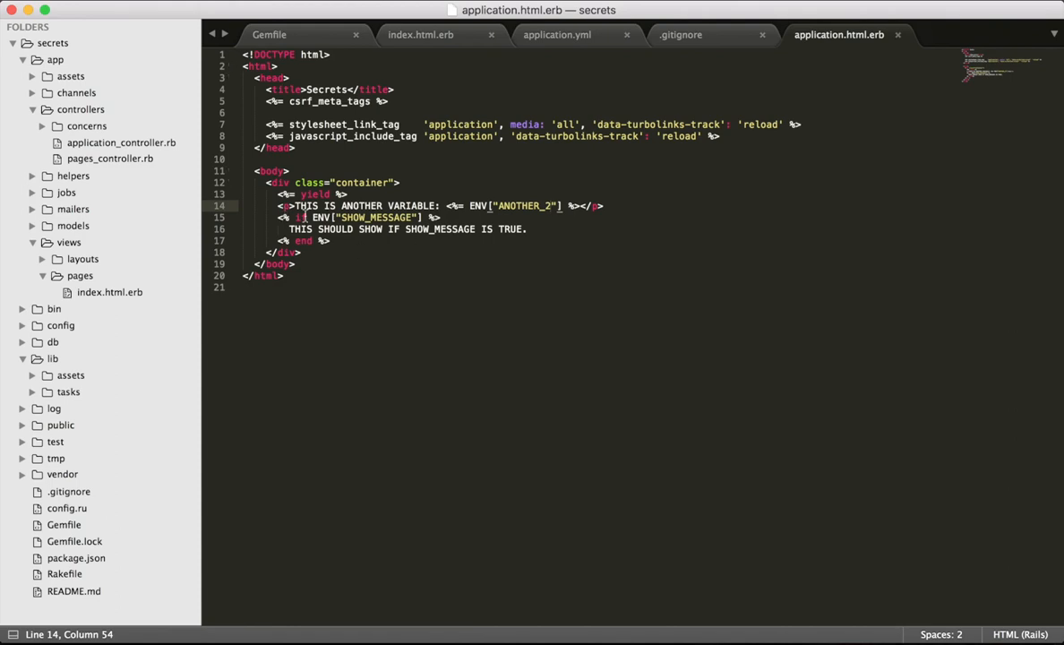
pyautogui.doubleClick(376, 217)
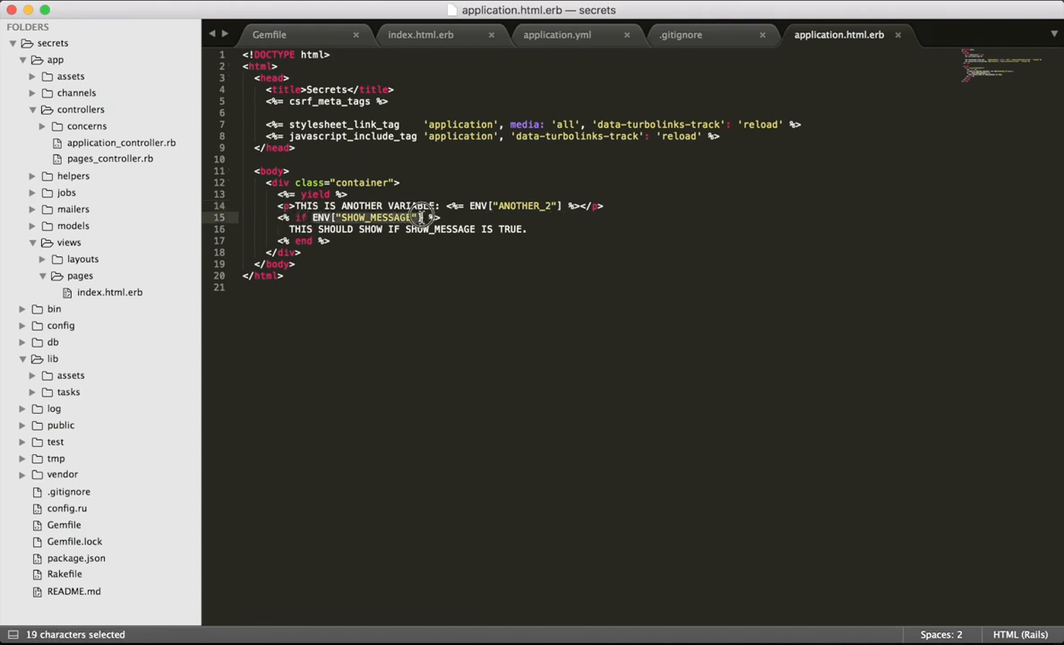
pyautogui.click(421, 217)
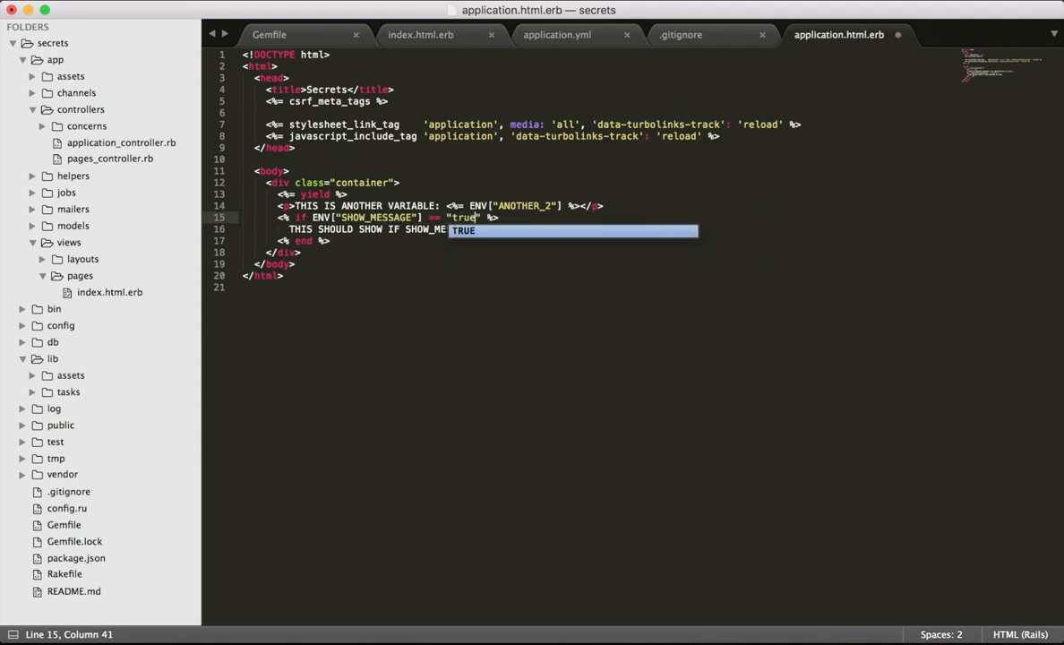
pyautogui.click(677, 34)
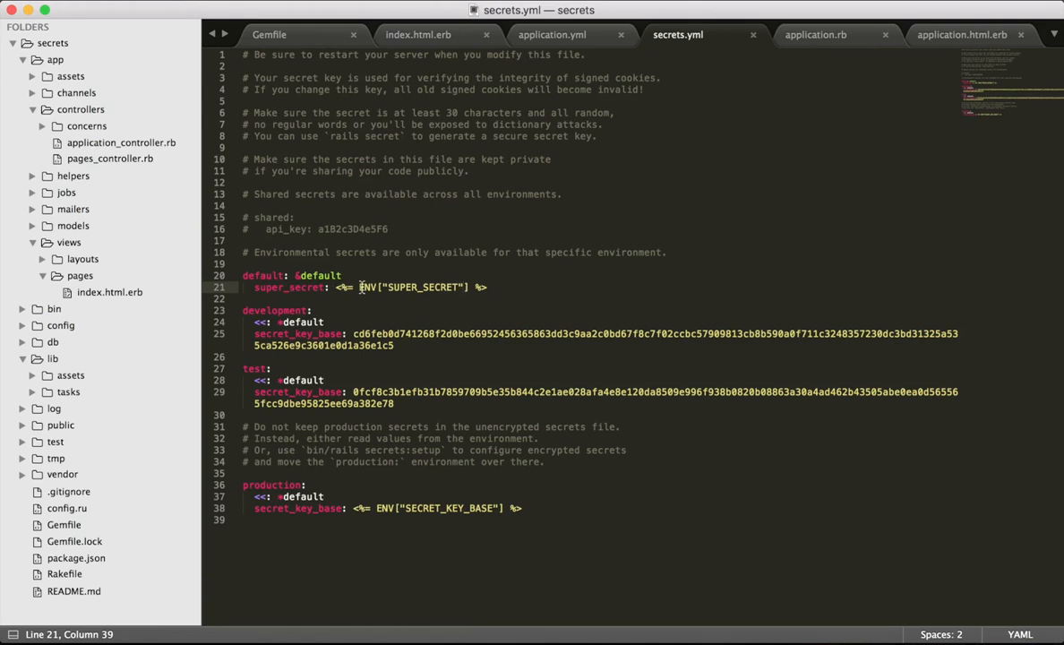
# - Replace ENV["SUPER_SECRET"] in index.html.erb with a Rails.application.secrets. lookup
pyautogui.click(417, 34)
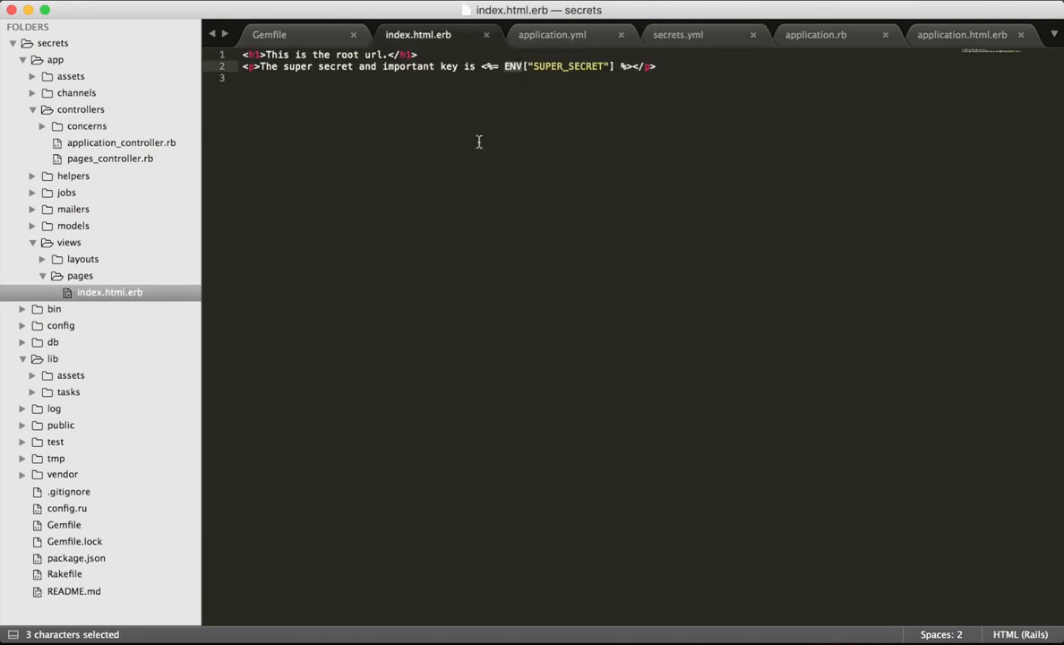
pyautogui.click(505, 66)
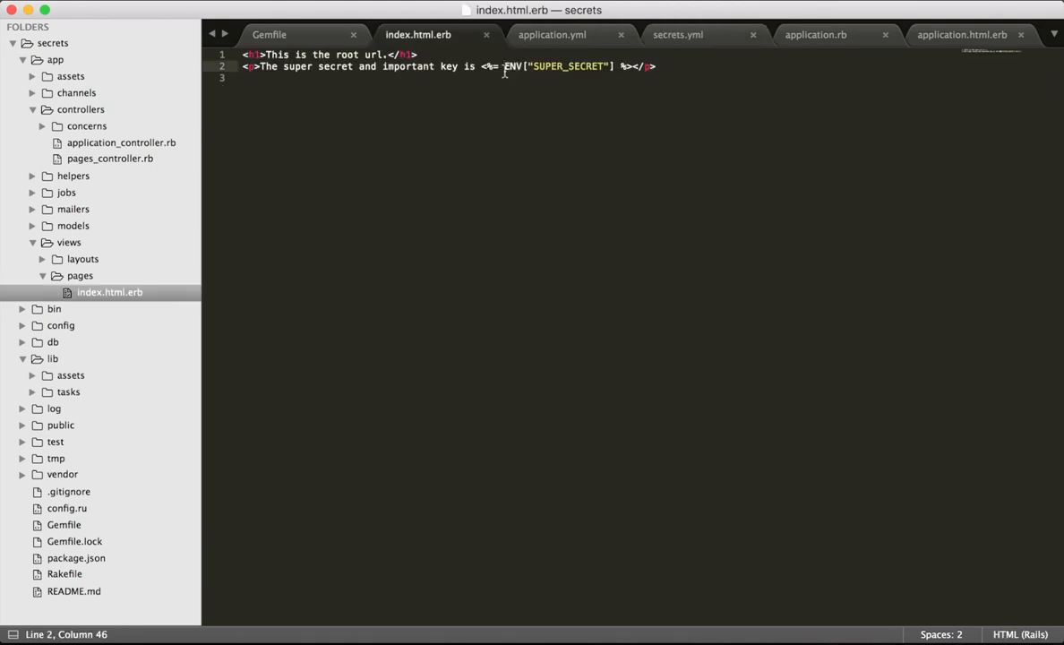
pyautogui.moveTo(503, 66); pyautogui.dragTo(616, 66)
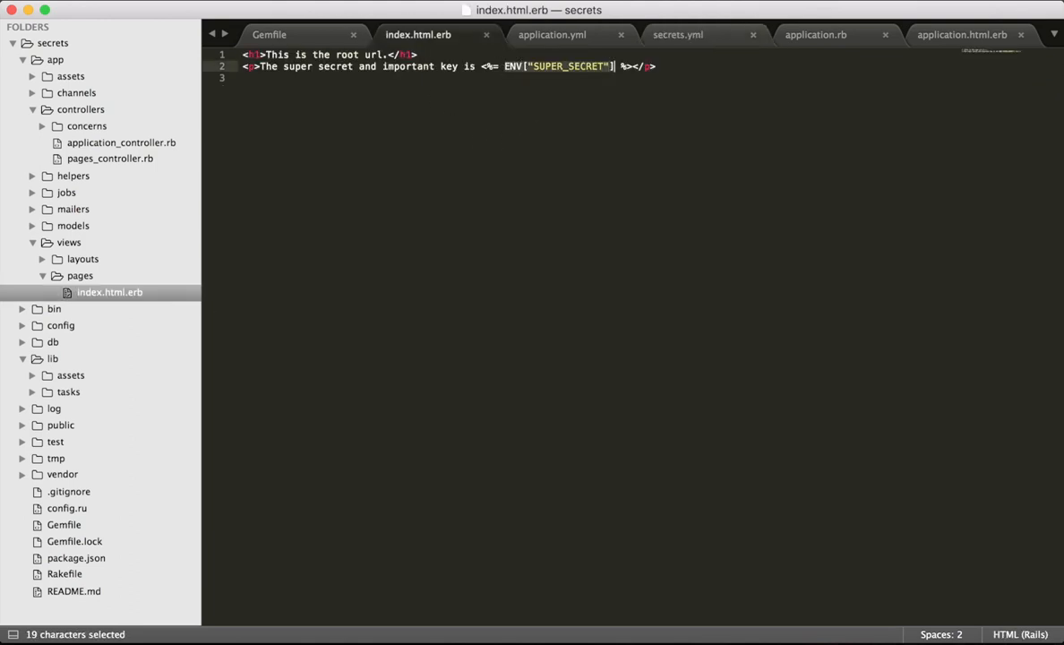
pyautogui.write('R')
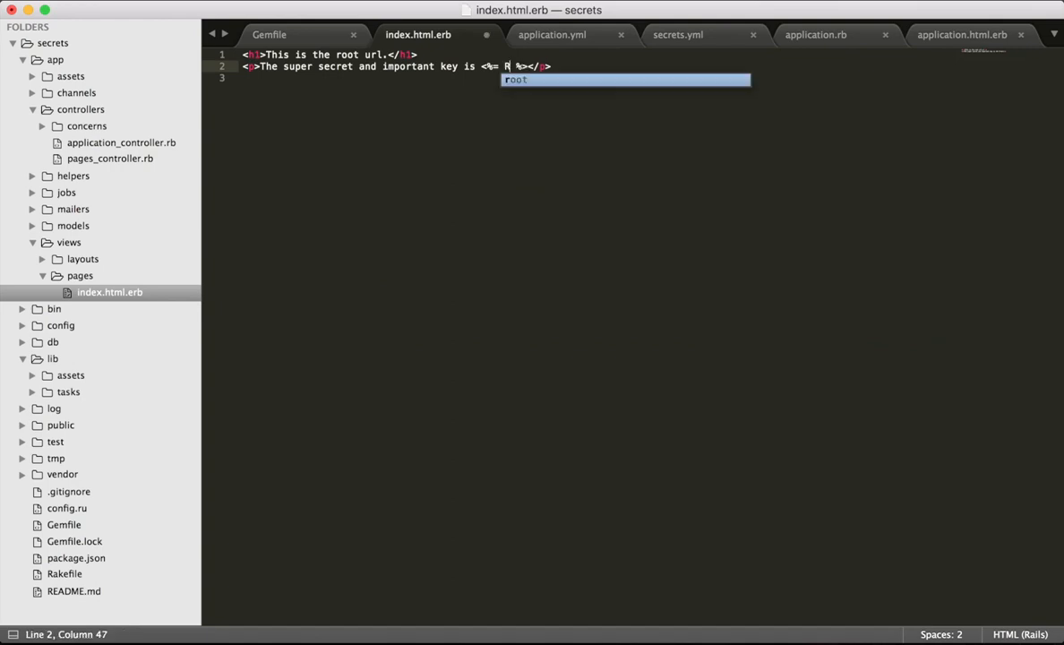
pyautogui.write('Rails.appli')
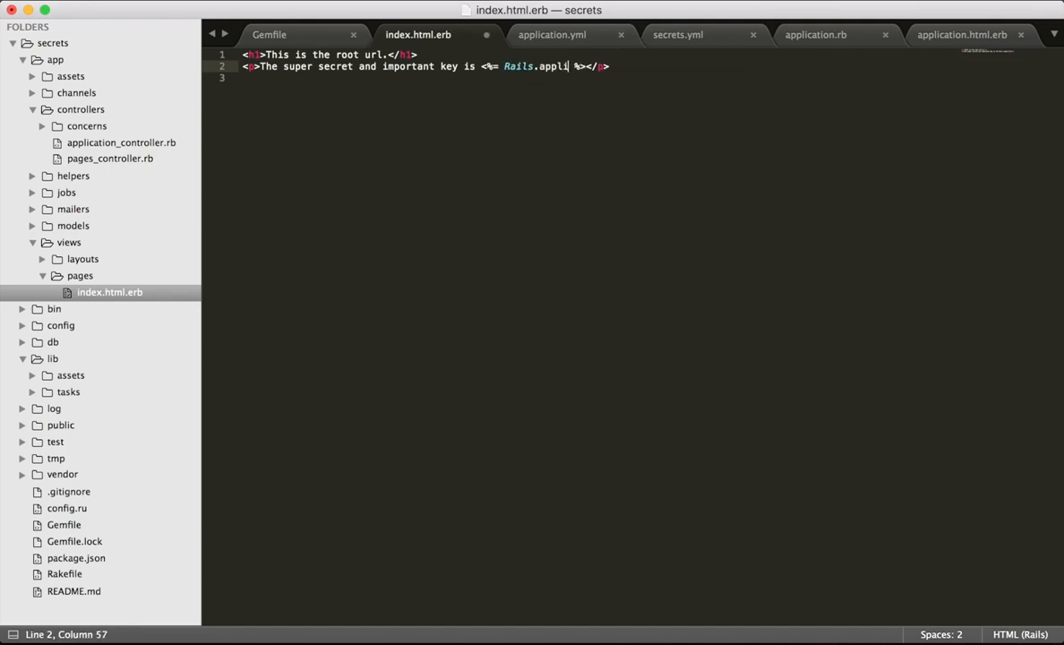
pyautogui.write('catio')
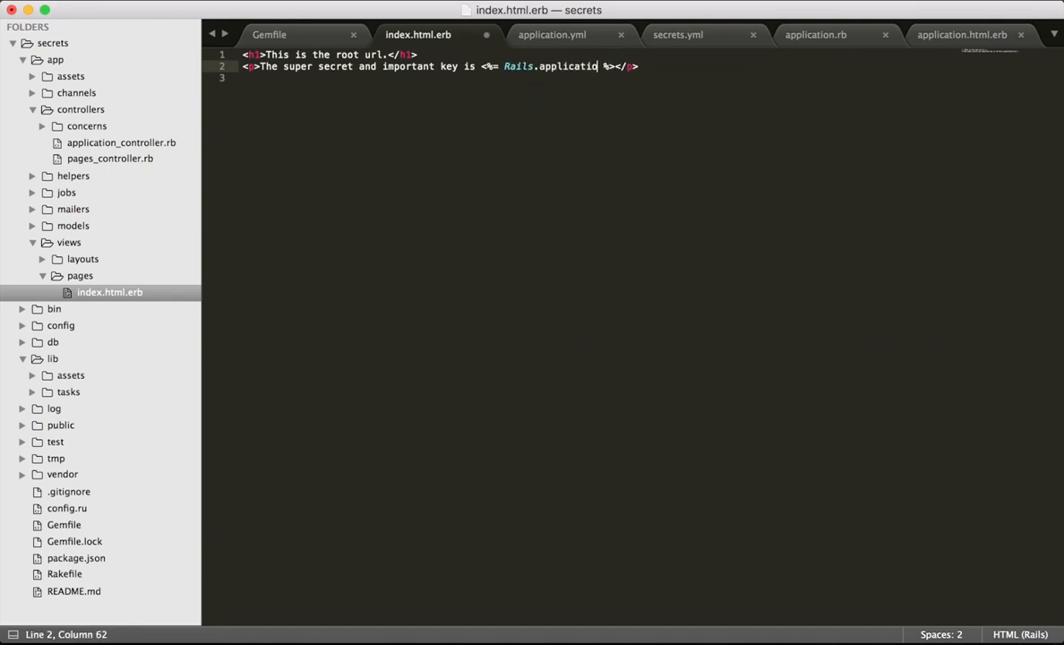
pyautogui.write('.secrets.')
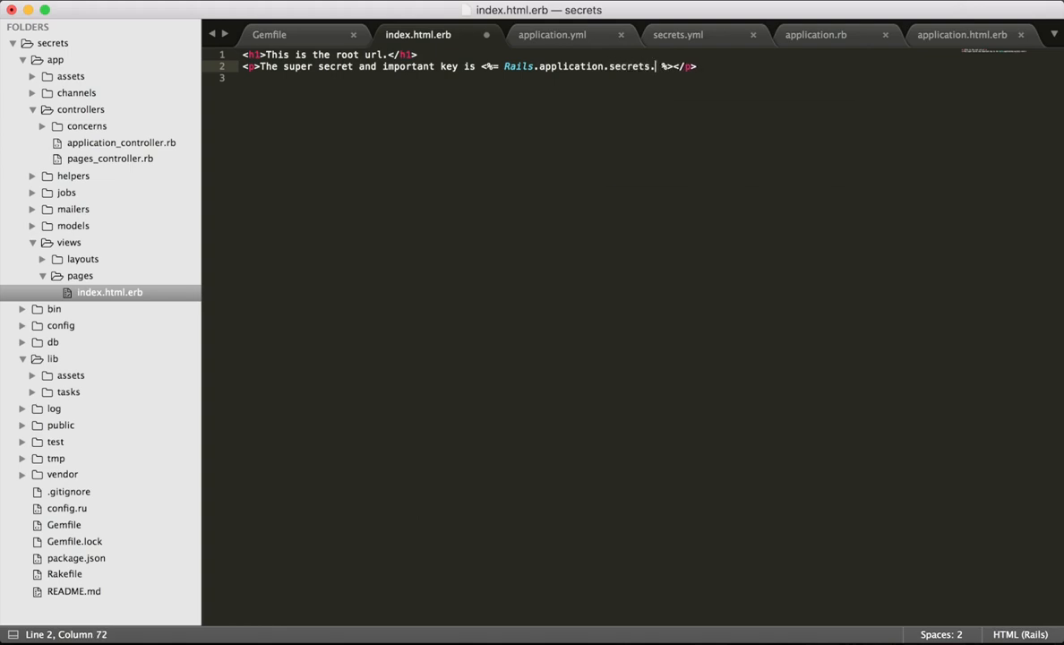
pyautogui.click(677, 34)
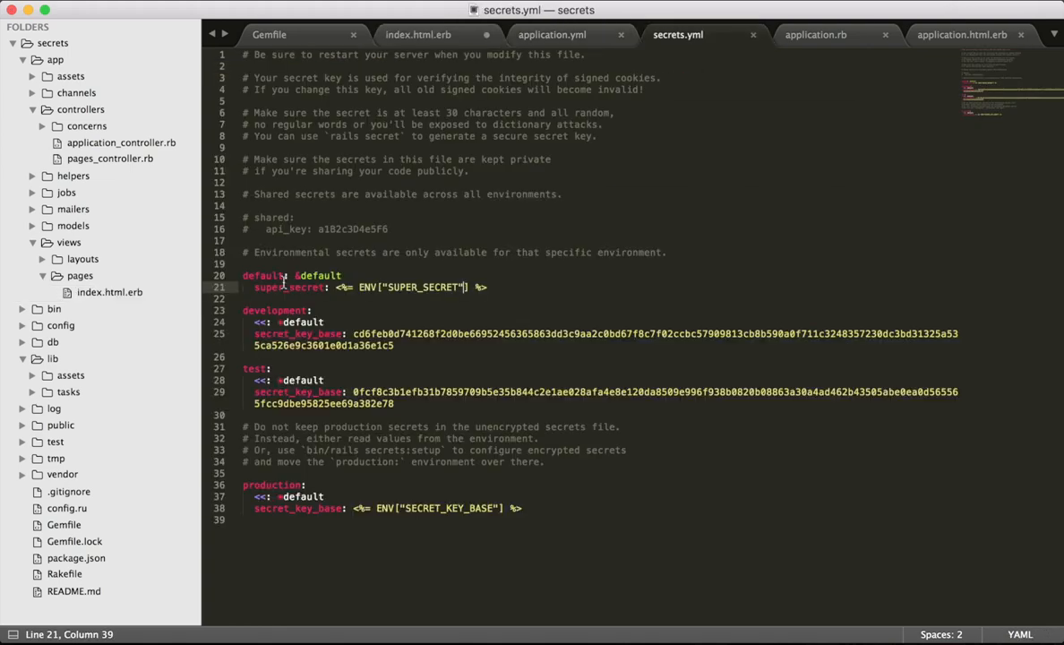
pyautogui.click(418, 34)
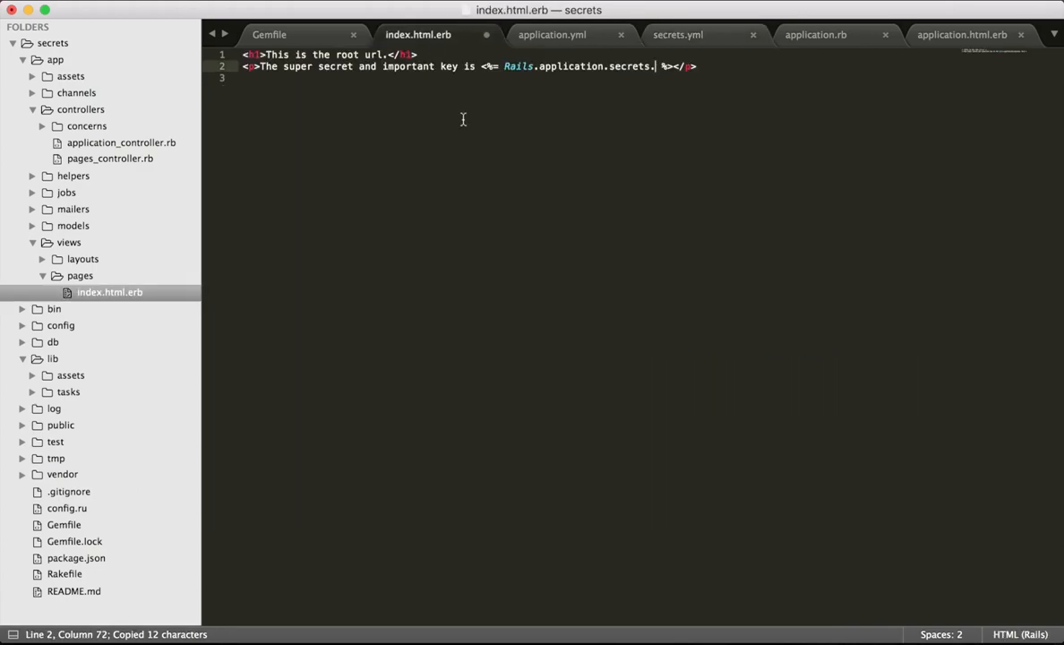
# - Add show_message: <%= ENV["SHOW_MESSAGE"] == "true" %> to secrets.yml and save
pyautogui.click(552, 34)
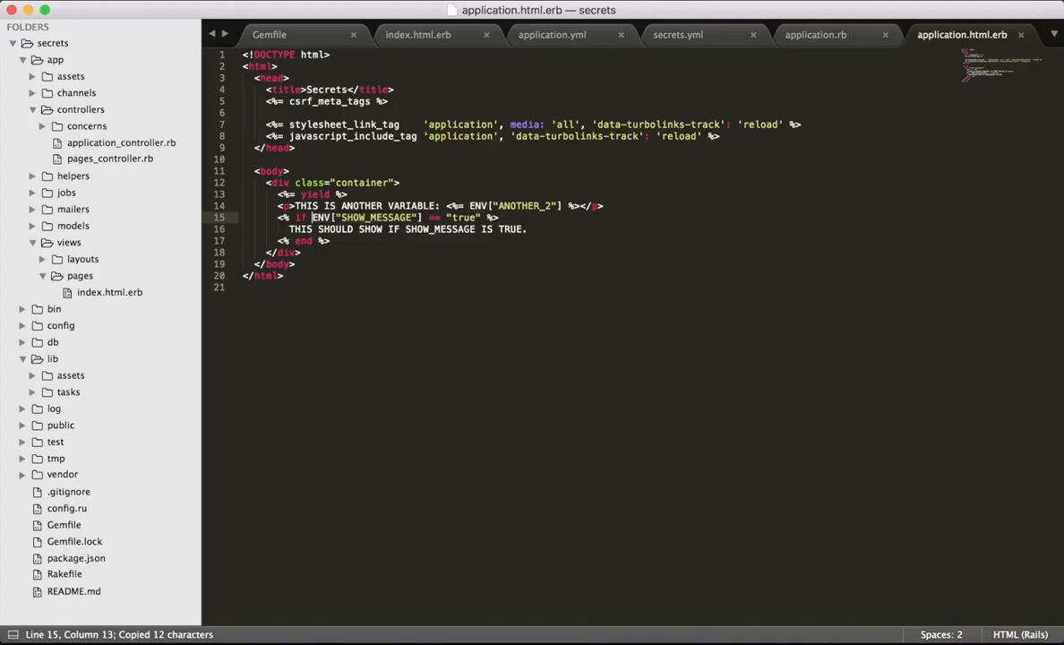
pyautogui.moveTo(312, 218); pyautogui.dragTo(423, 218)
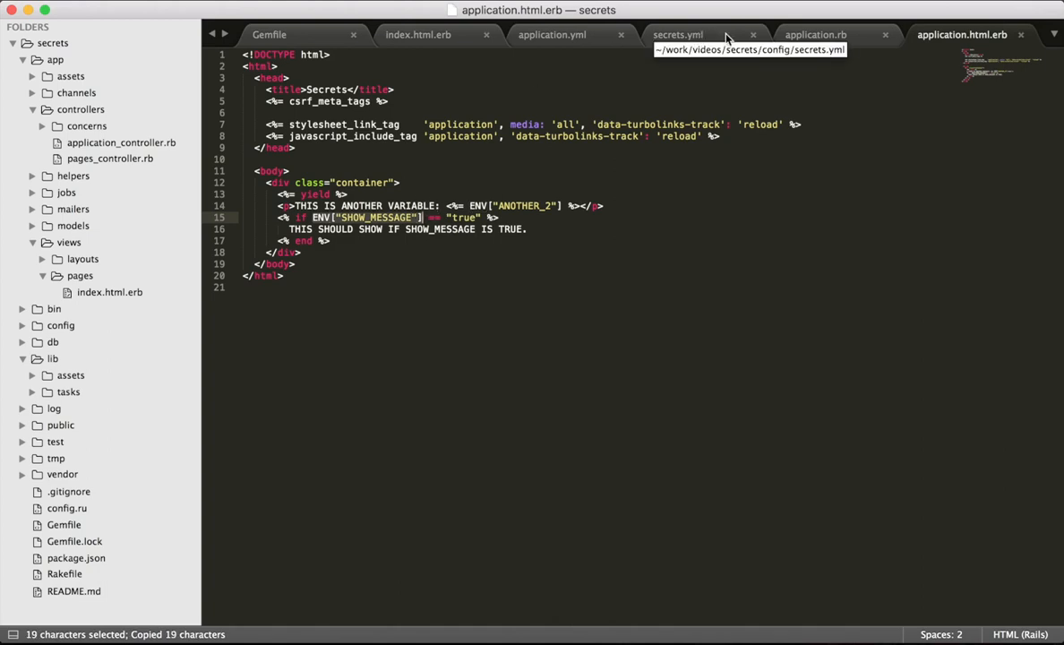
pyautogui.click(677, 34)
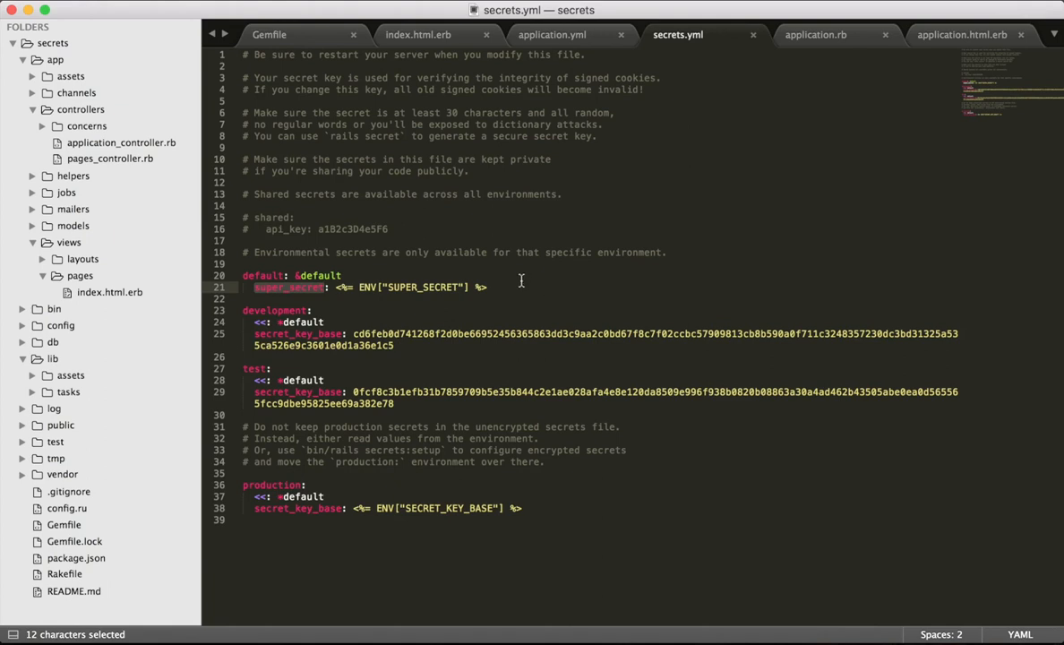
pyautogui.write('show_message: <%= ENV["SHOW_MESSAGE"] %>')
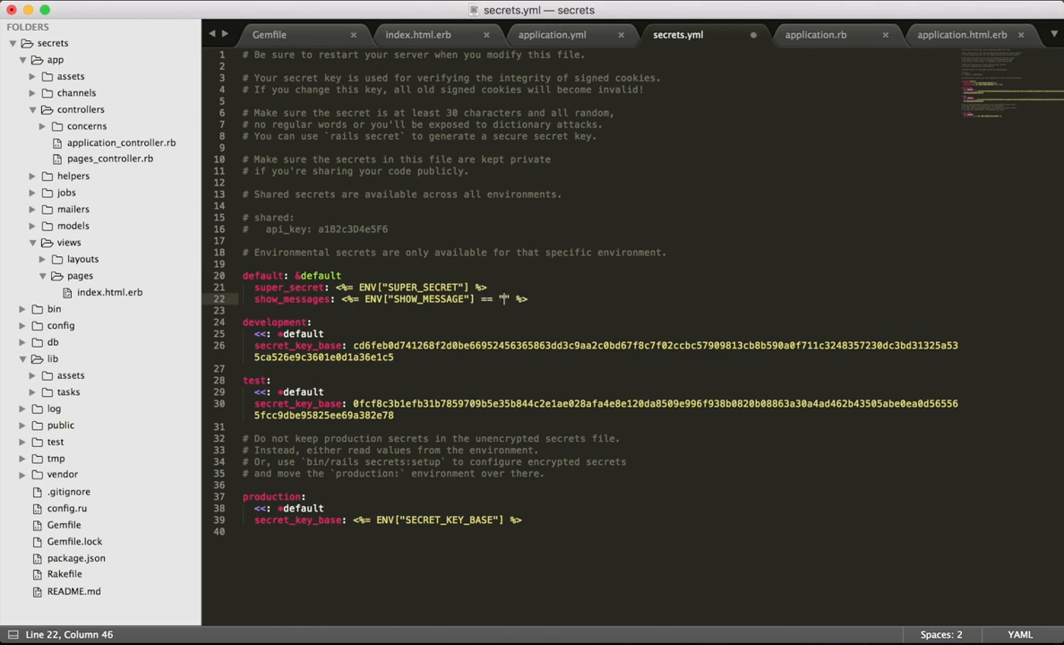
pyautogui.write('true')
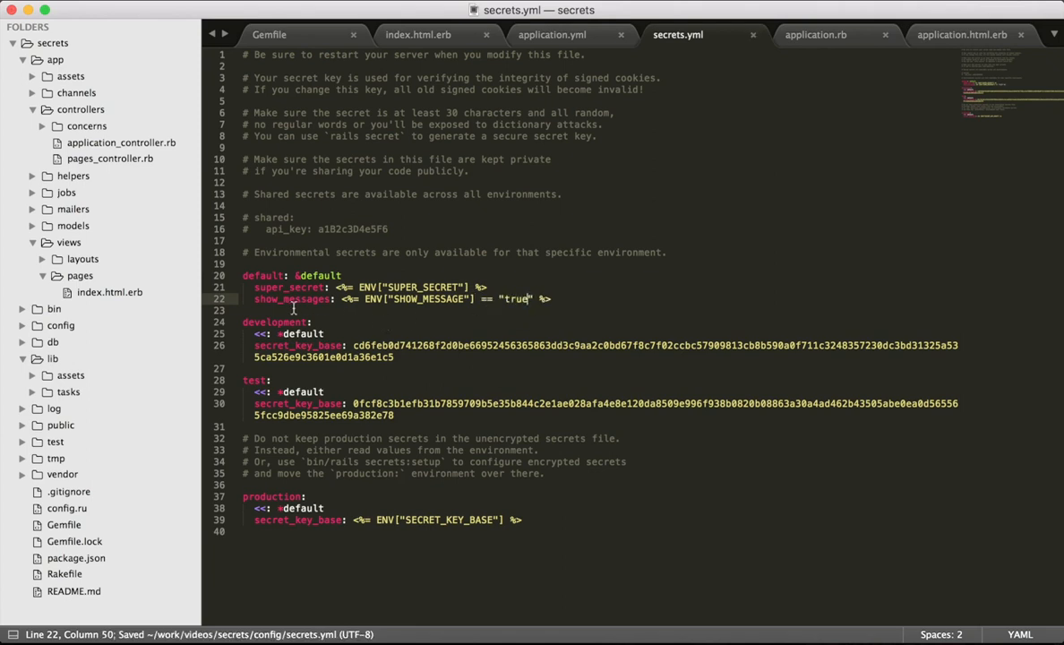
pyautogui.doubleClick(294, 297)
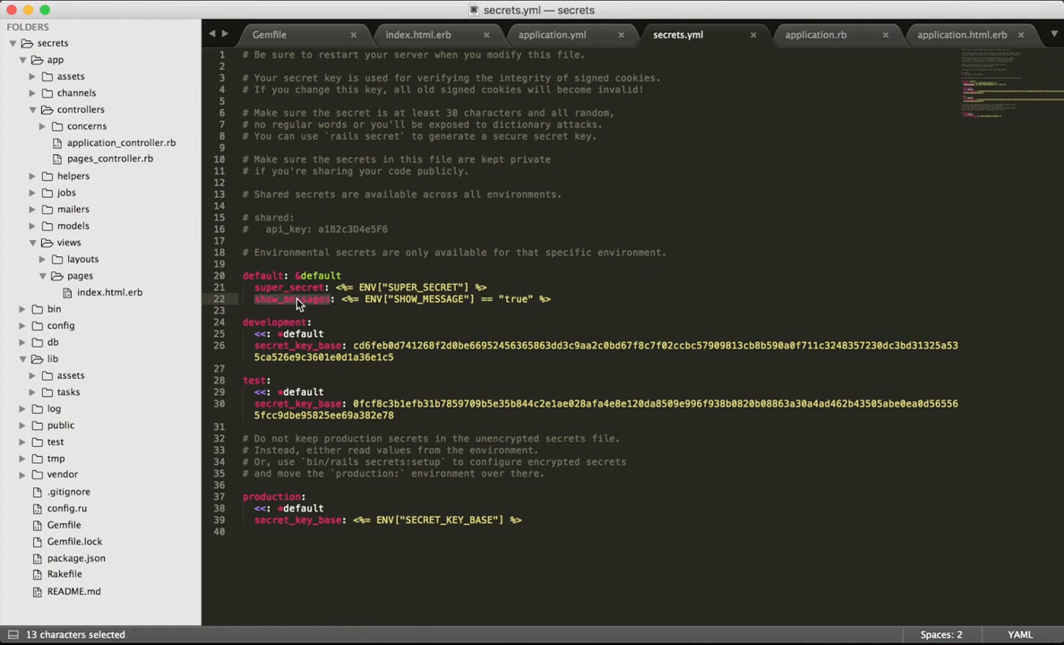
pyautogui.click(960, 34)
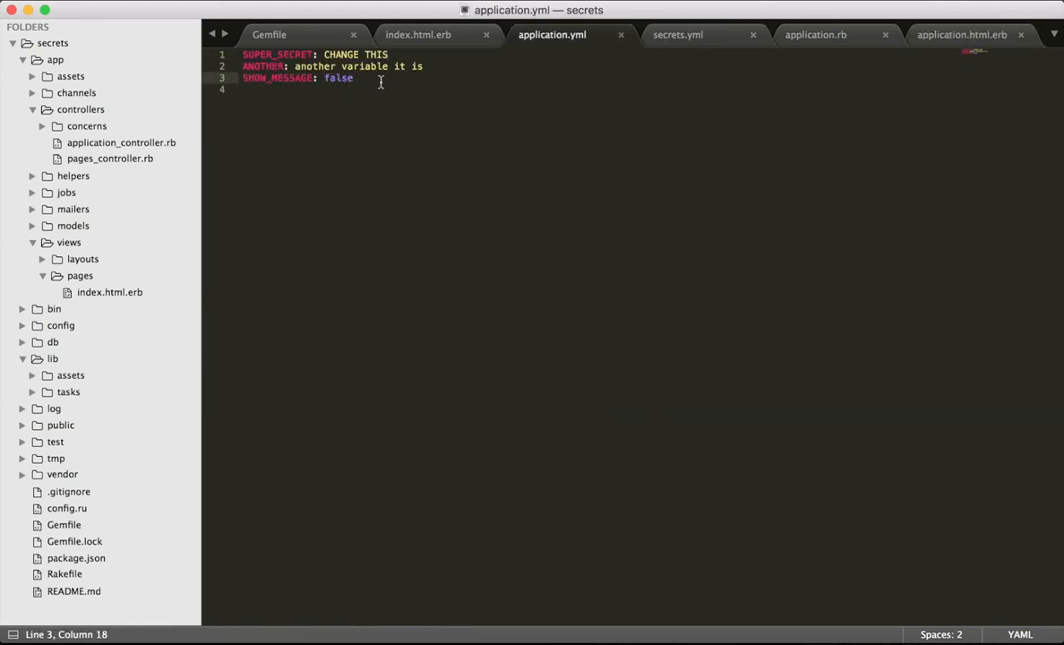
# - Point the layout condition at Rails.application.secrets.show_messages, set application.yml to true, save, restart rails s
pyautogui.click(960, 36)
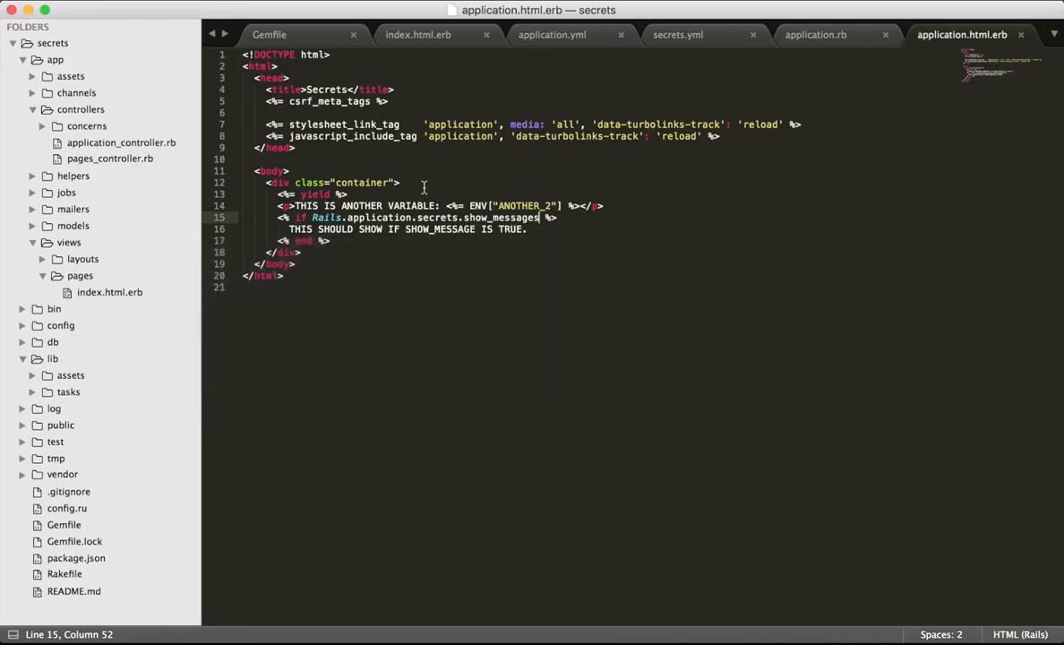
pyautogui.click(552, 34)
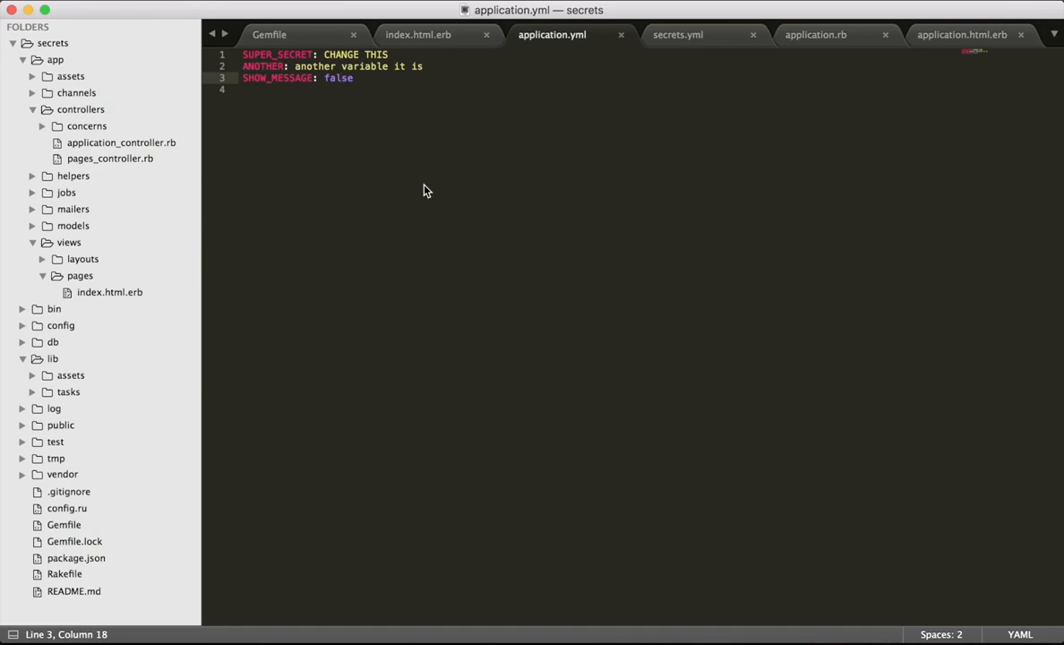
pyautogui.write('true')
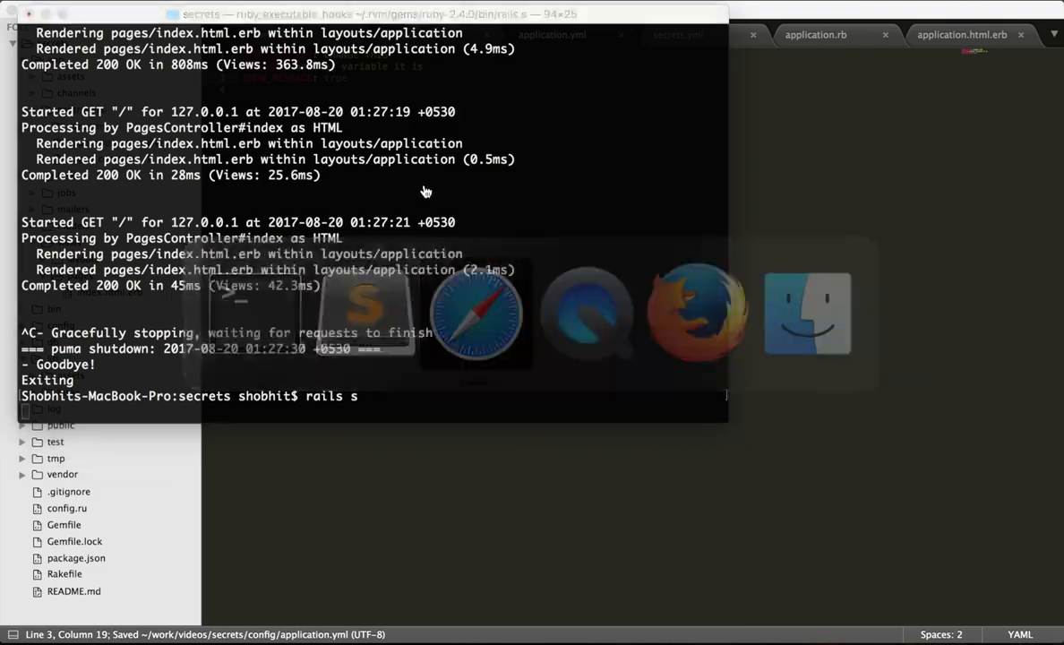
pyautogui.click(476, 312)
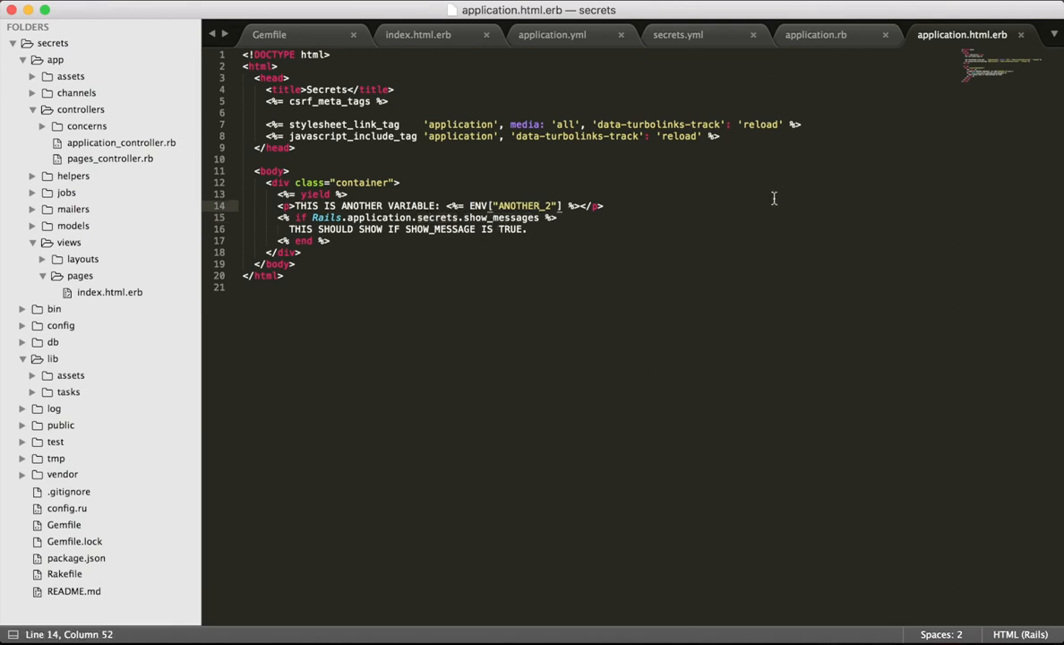
pyautogui.moveTo(315, 184)
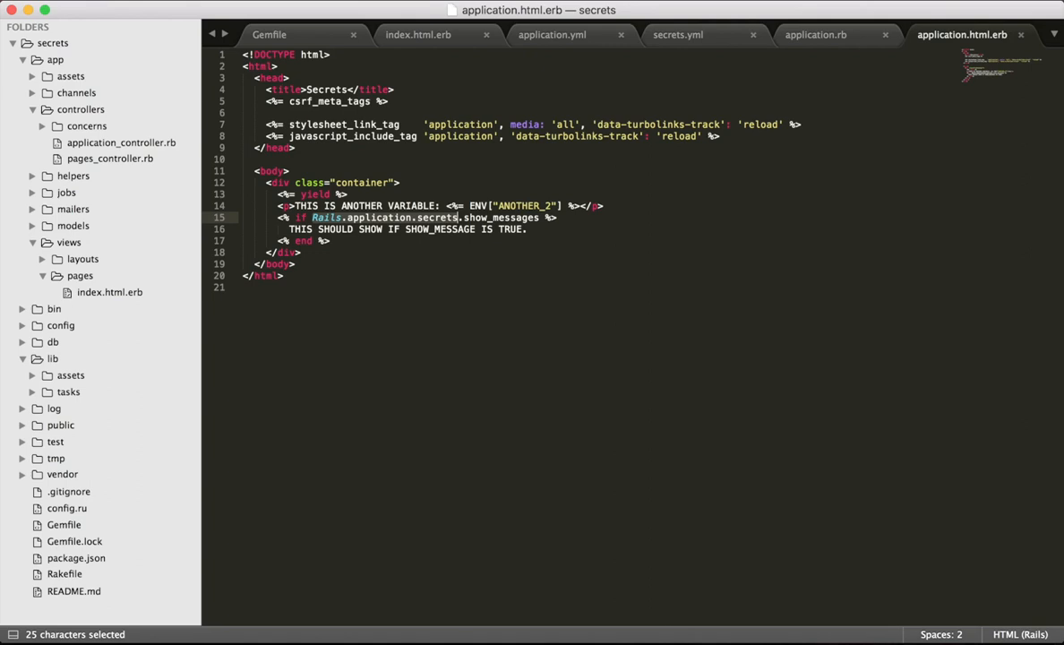
pyautogui.click(815, 34)
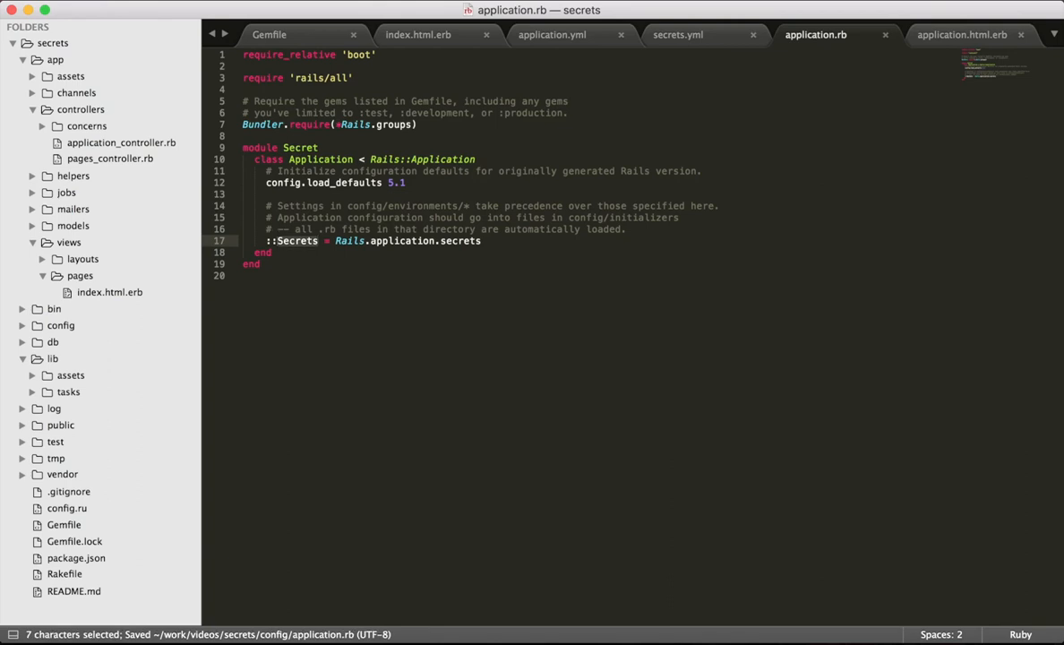
# - Replace Rails.application.secrets with the Secrets constant in the layout's show_messages condition and save
pyautogui.click(480, 240)
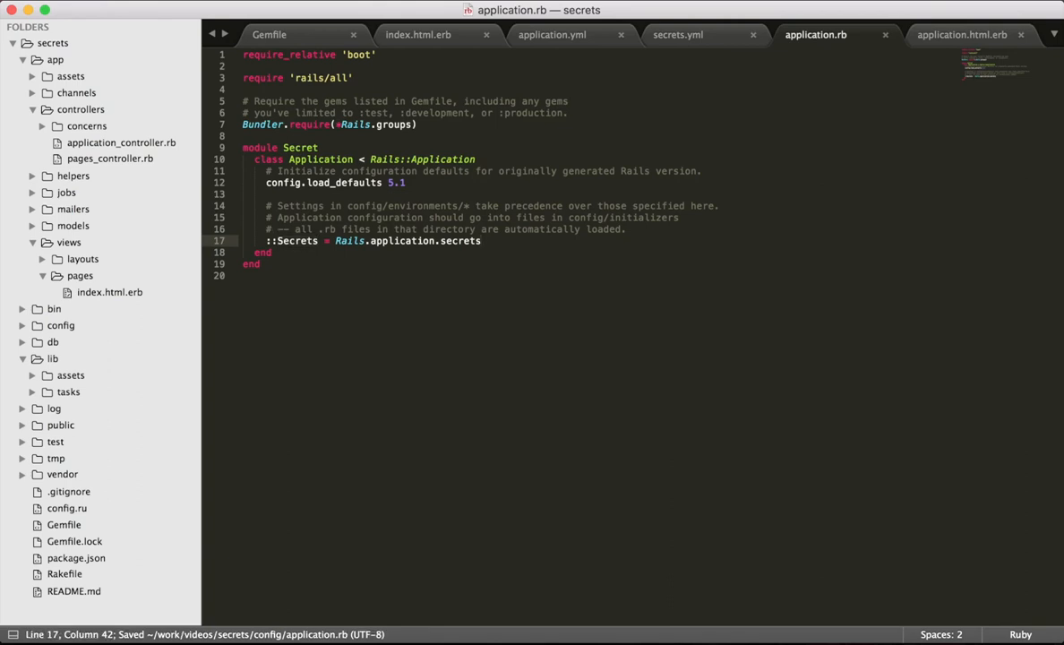
pyautogui.doubleClick(409, 240)
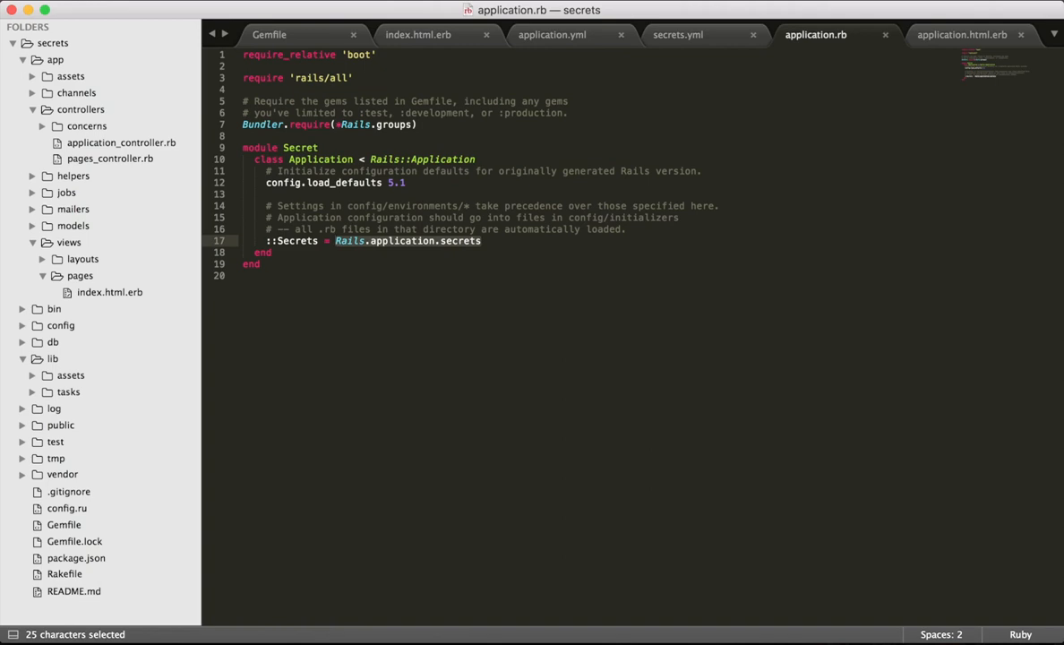
pyautogui.click(960, 34)
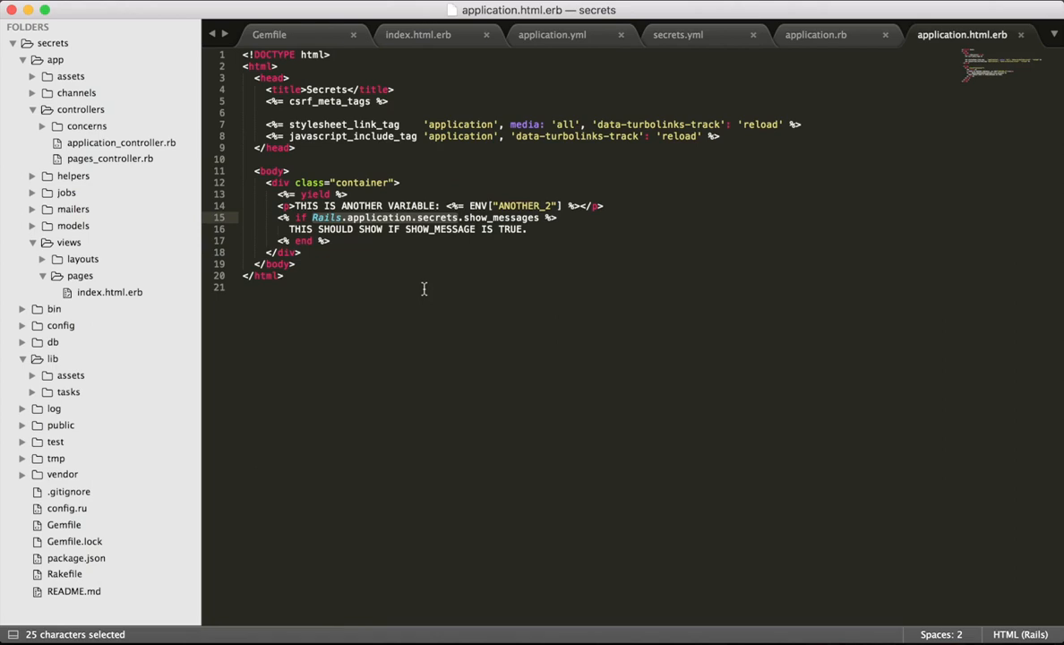
pyautogui.write('Secrets')
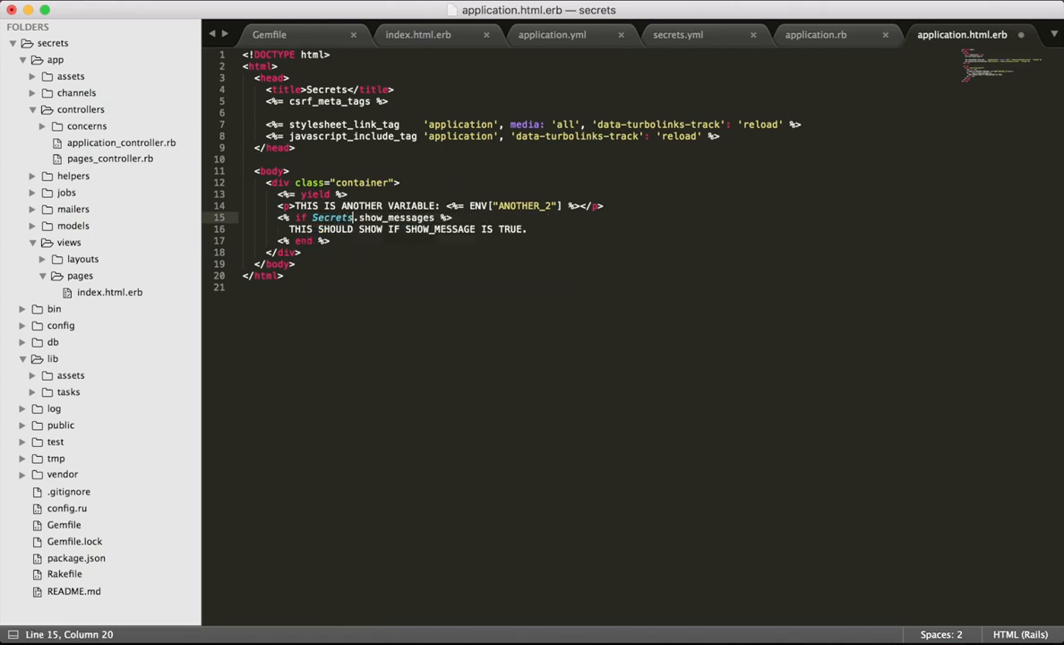
pyautogui.press('cmd+s')
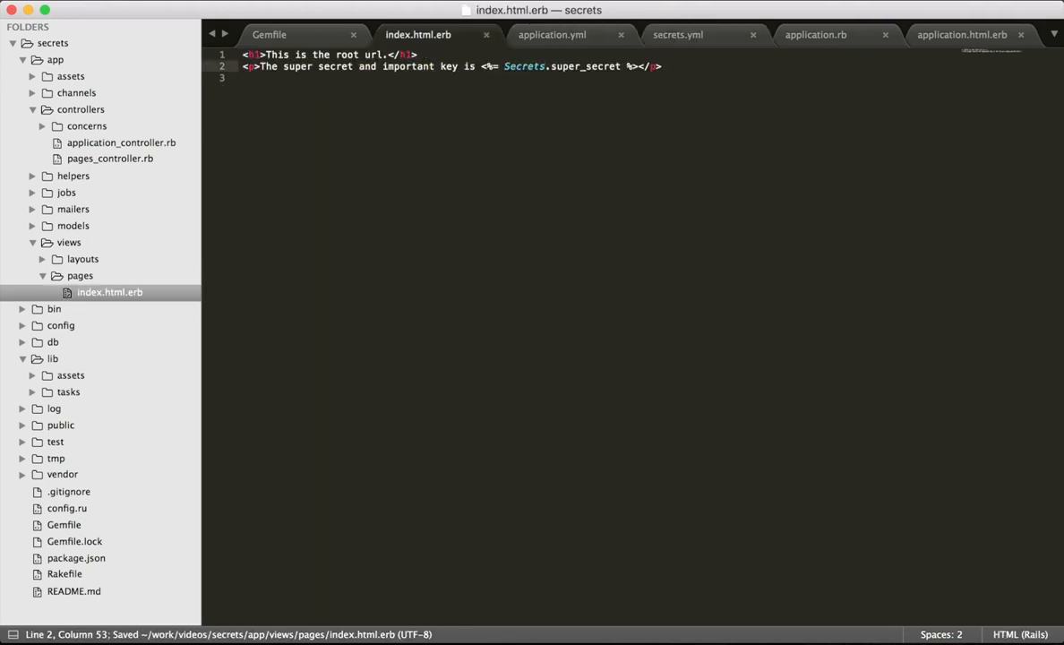
pyautogui.click(960, 34)
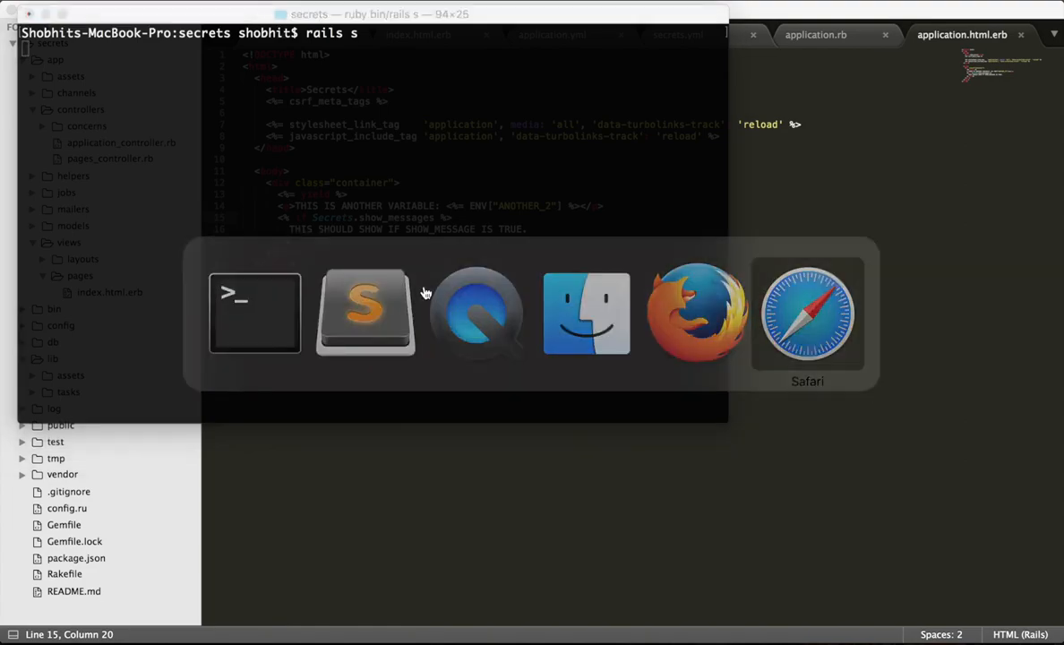
# - Reload localhost:3000 to see the SHOW_MESSAGE sentence, then return to the editor
pyautogui.click(806, 312)
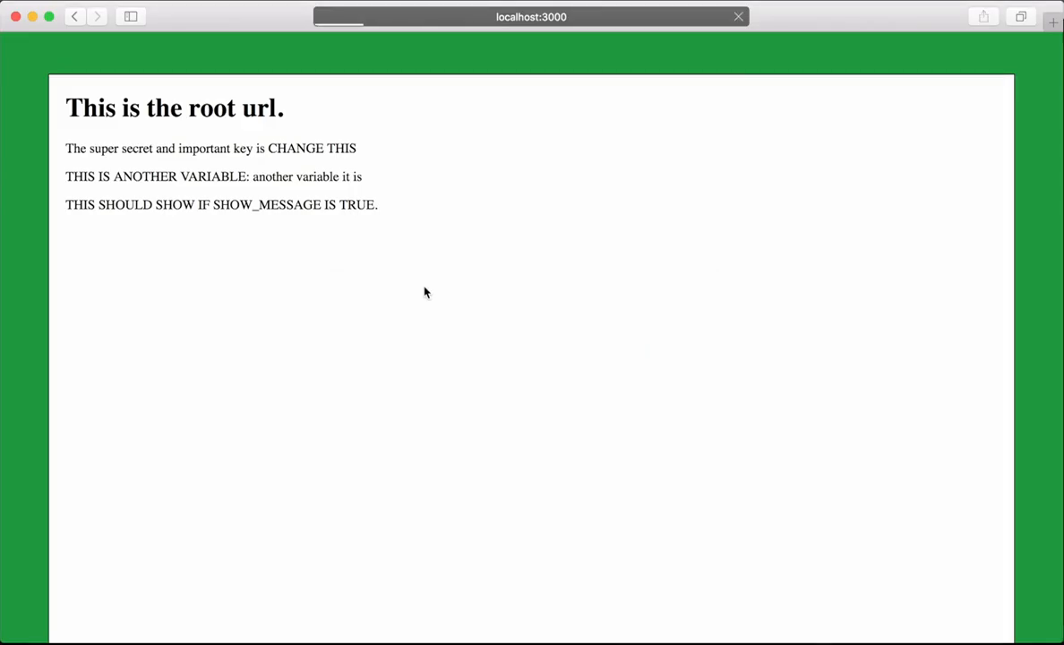
pyautogui.click(738, 16)
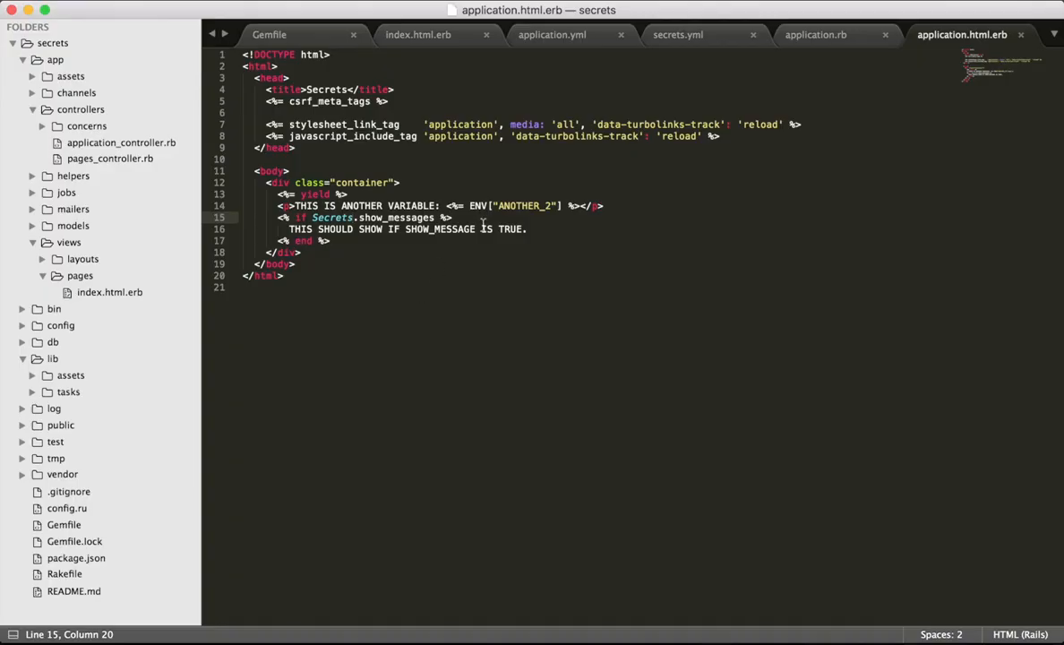
# - Replace the layout's ENV["ANOTHER_2"] lookup with Secrets.another
pyautogui.doubleClick(478, 206)
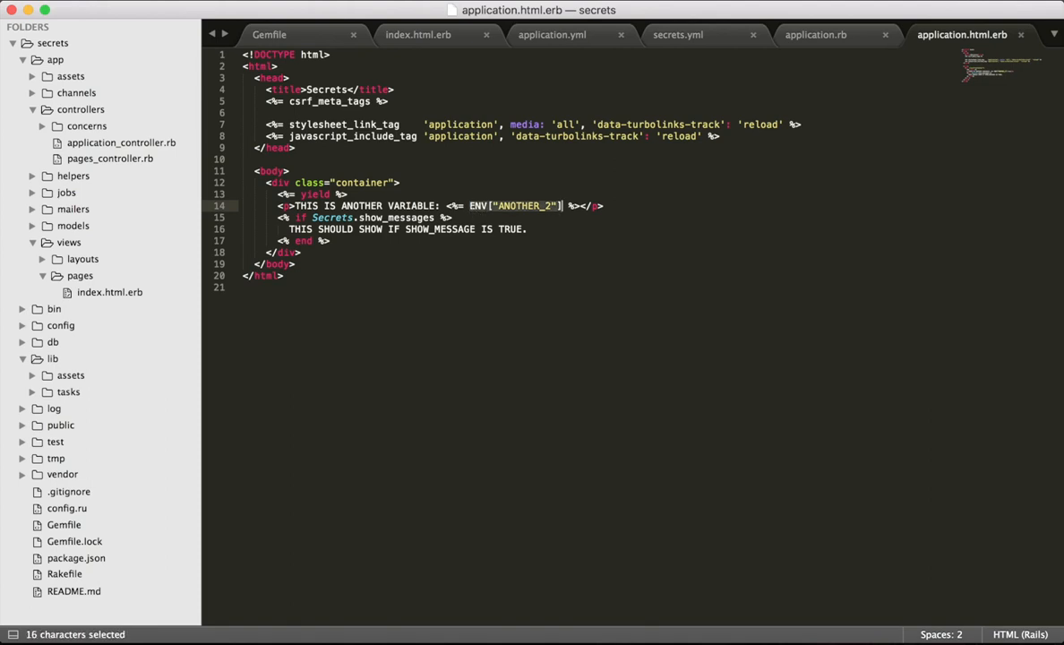
pyautogui.write('Secrets.anot')
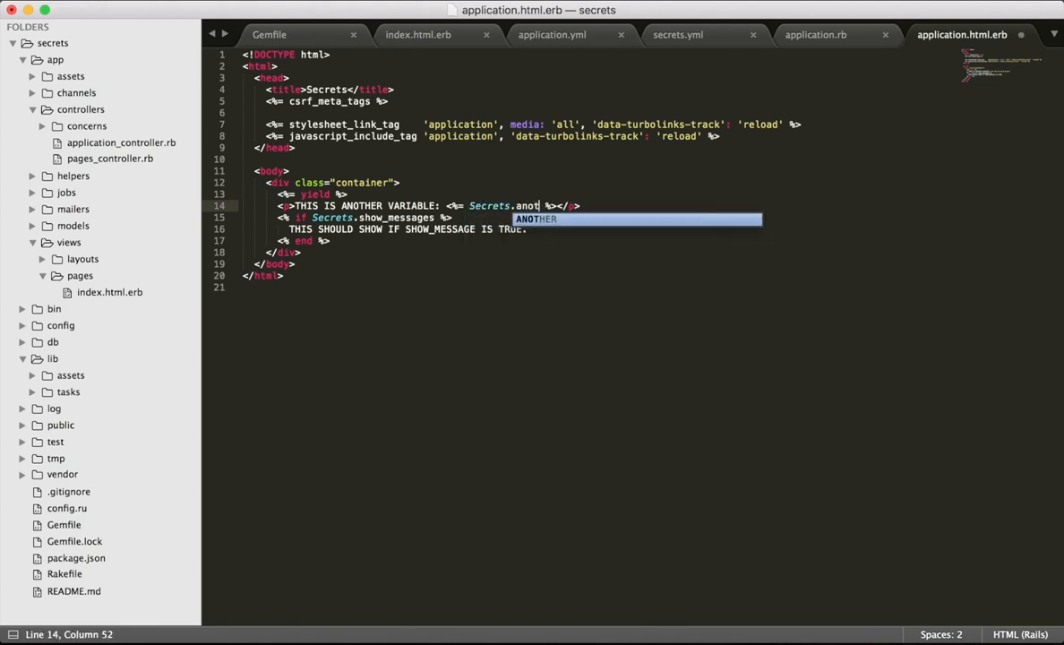
# - Add another: <%= ENV["ANOTHER_2"] %> to secrets.yml and restart the Rails server
pyautogui.click(677, 34)
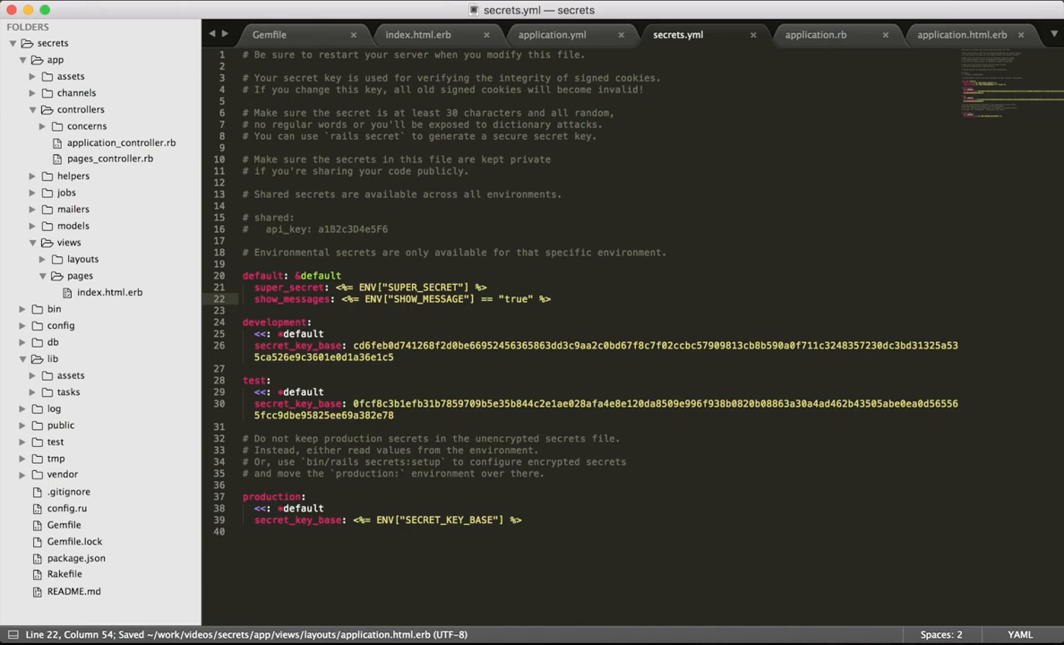
pyautogui.write('another: <%= ENV["ANOTHER_2"] %>')
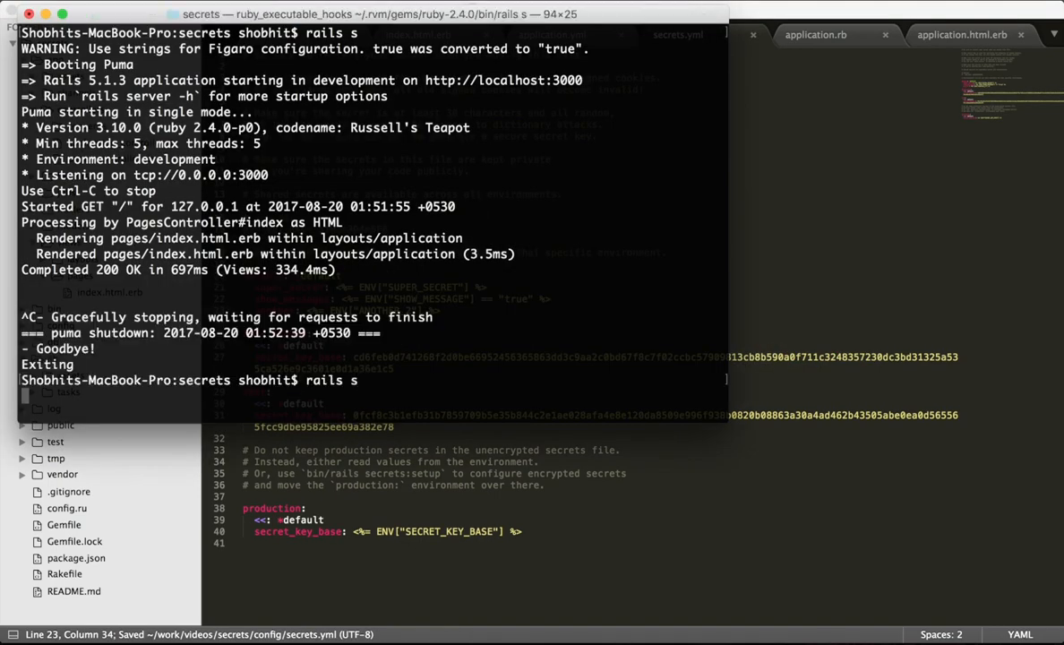
pyautogui.press('cmd+tab')
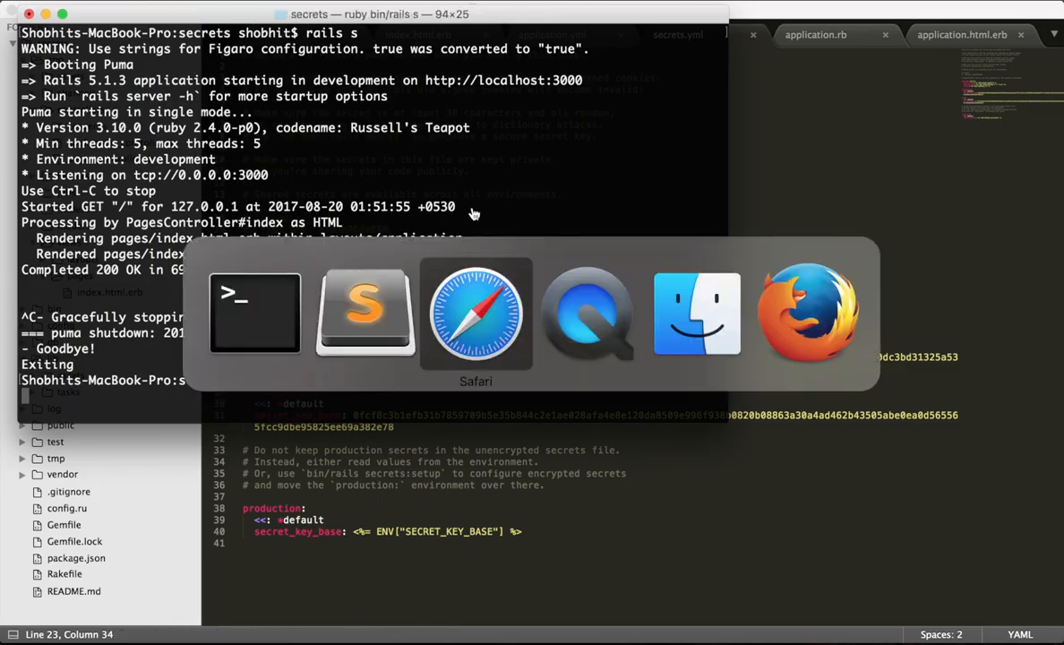
pyautogui.click(476, 314)
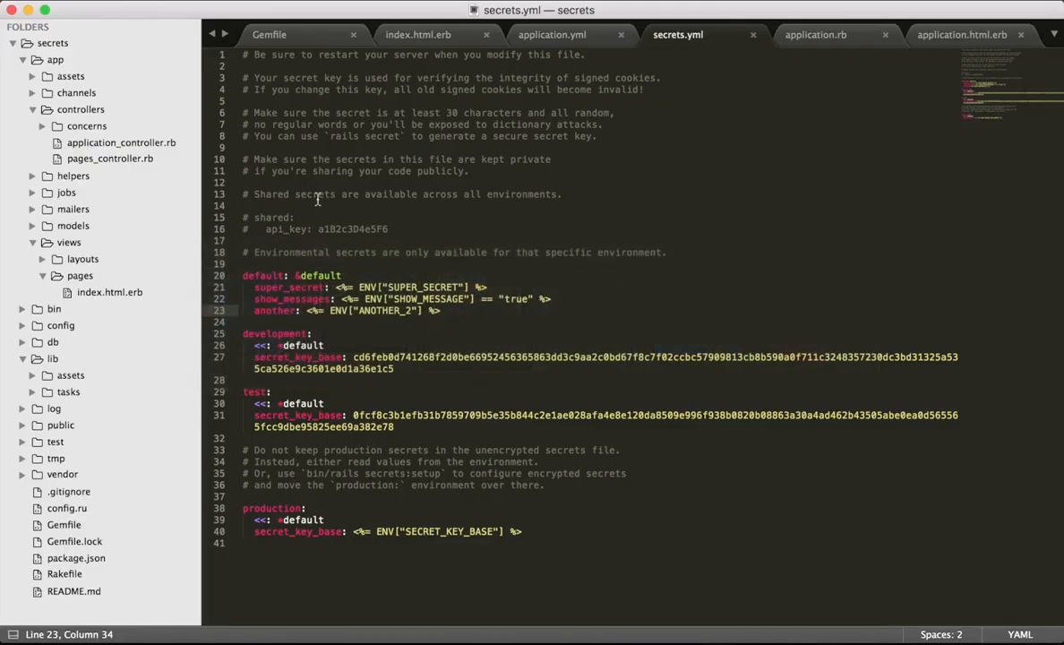
pyautogui.click(552, 34)
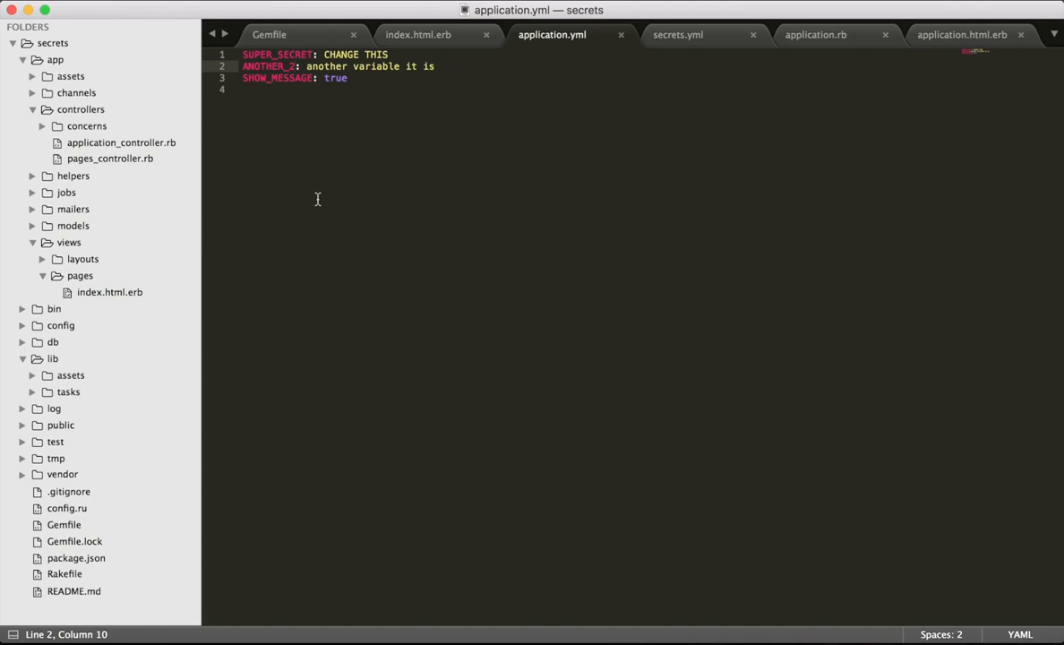
# - Rename ANOTHER_2 to ANOTHER_21 in application.yml and secrets.yml, selecting the SHOW_MESSAGE comparison
pyautogui.write('1')
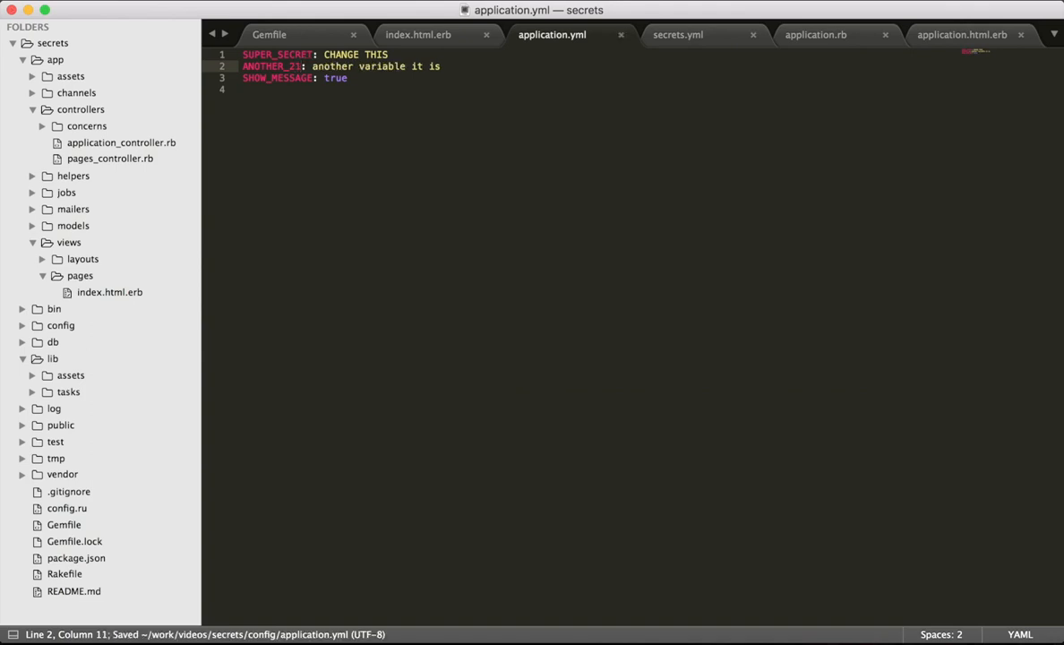
pyautogui.click(677, 34)
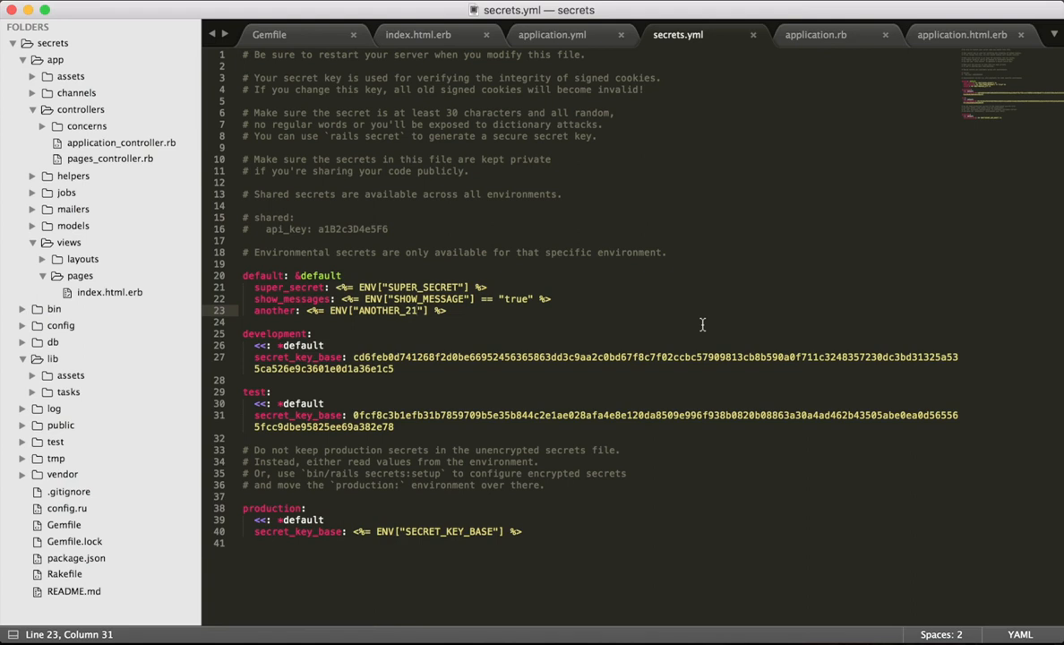
pyautogui.moveTo(386, 247)
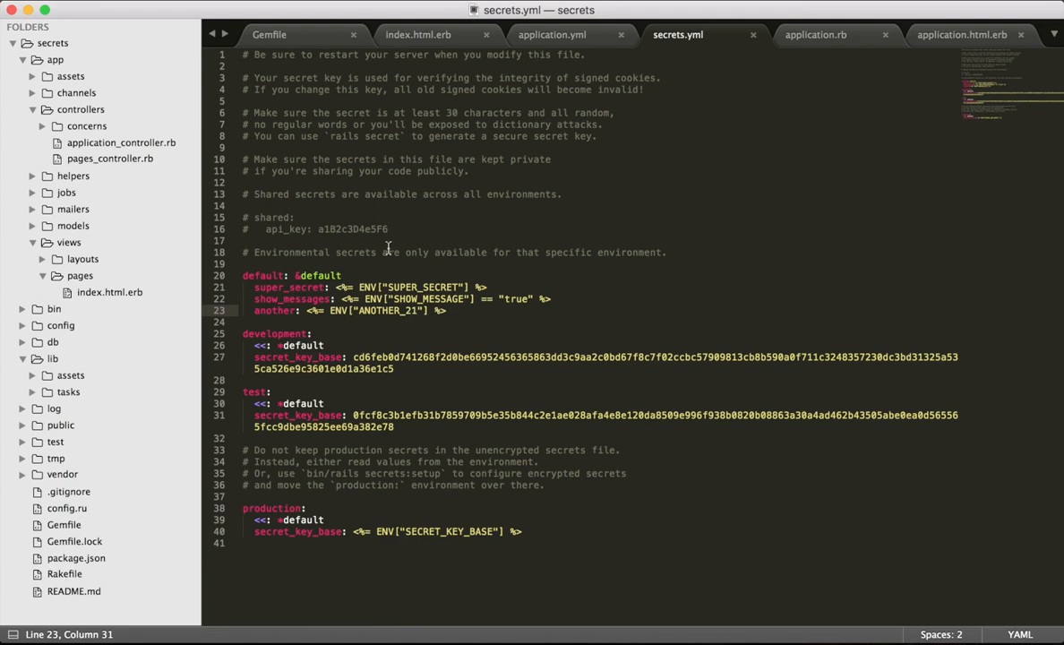
pyautogui.moveTo(402, 265)
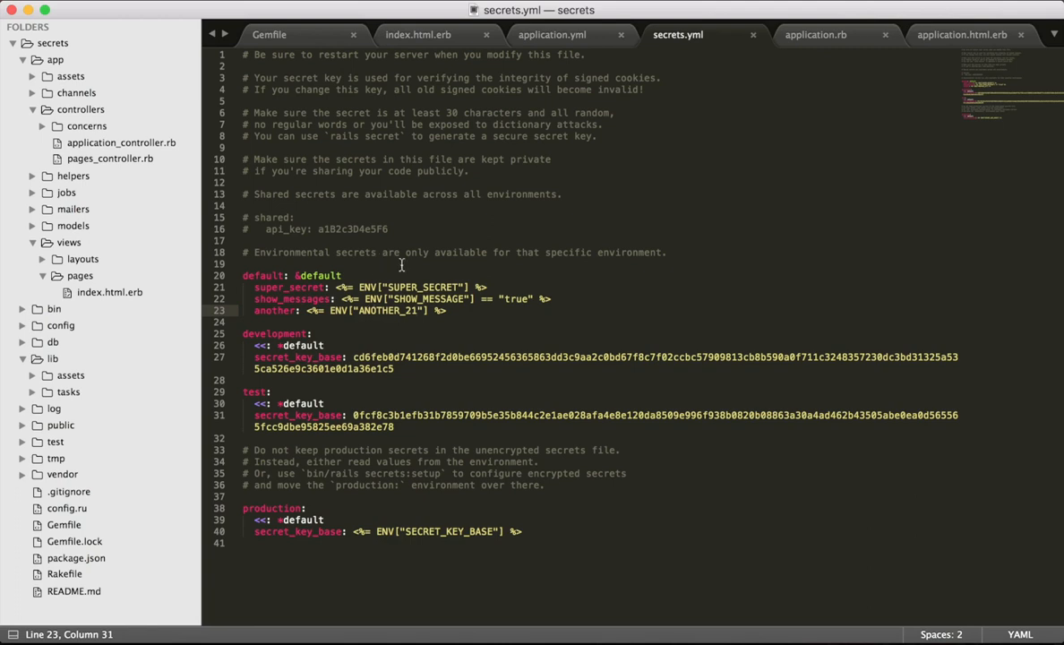
pyautogui.moveTo(322, 310)
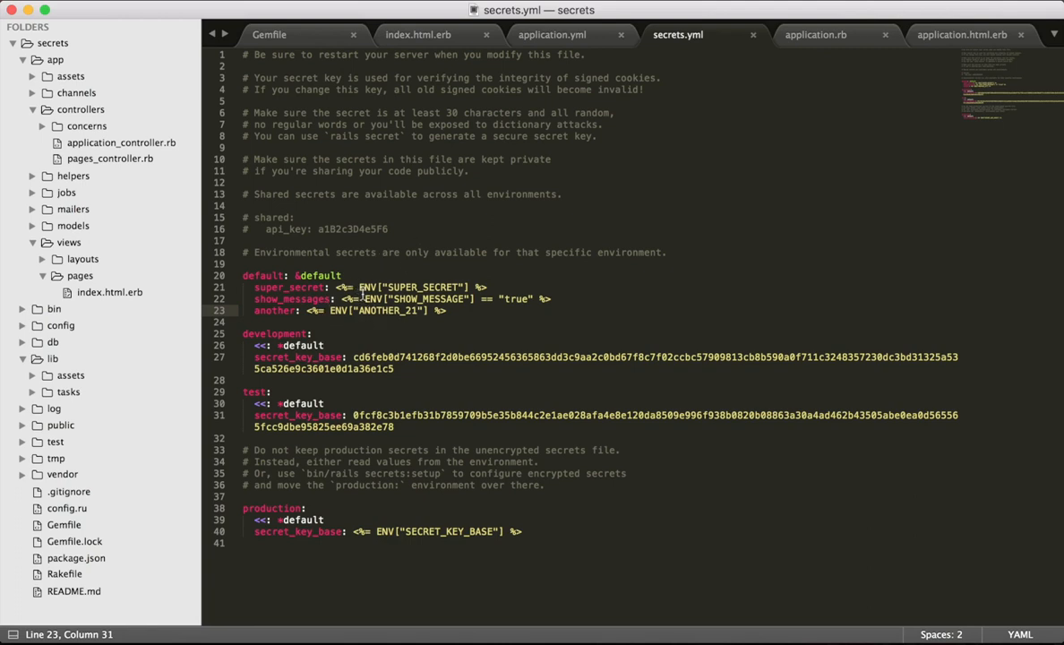
pyautogui.moveTo(254, 298); pyautogui.dragTo(533, 297)
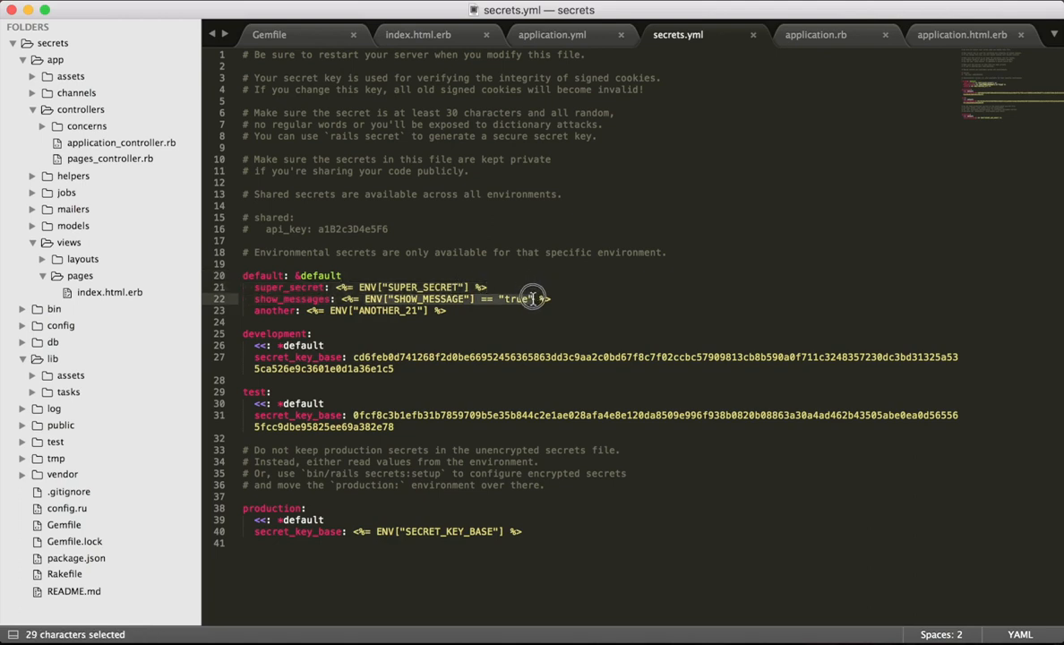
pyautogui.moveTo(532, 298)
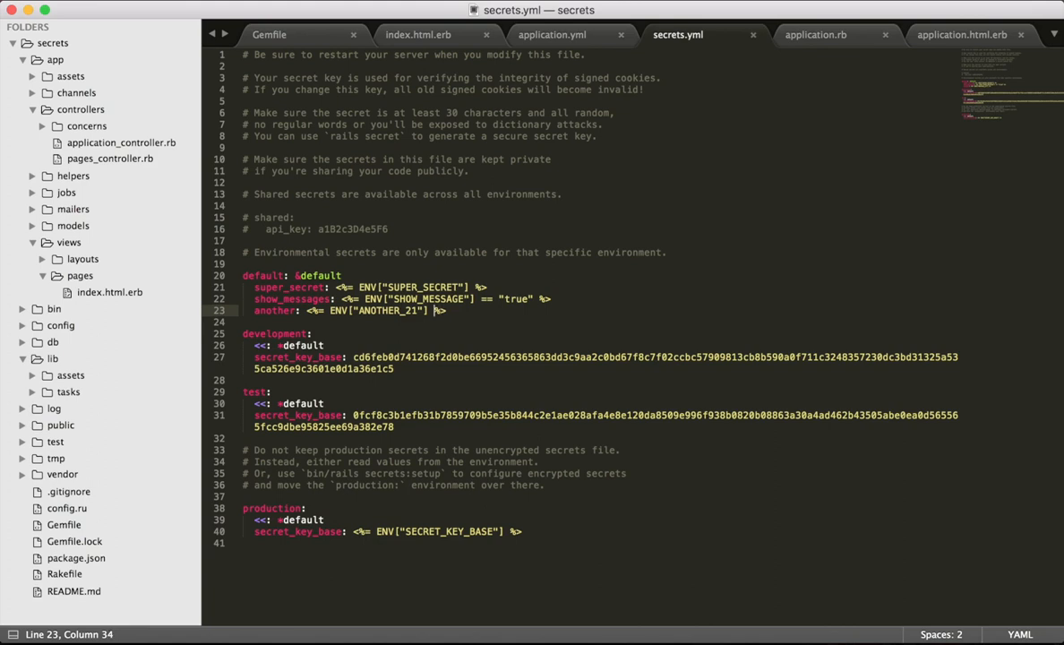
# - Append || raise('Please ...') after ENV["ANOTHER_21"] on the another line in secrets.yml
pyautogui.write('|| raise')
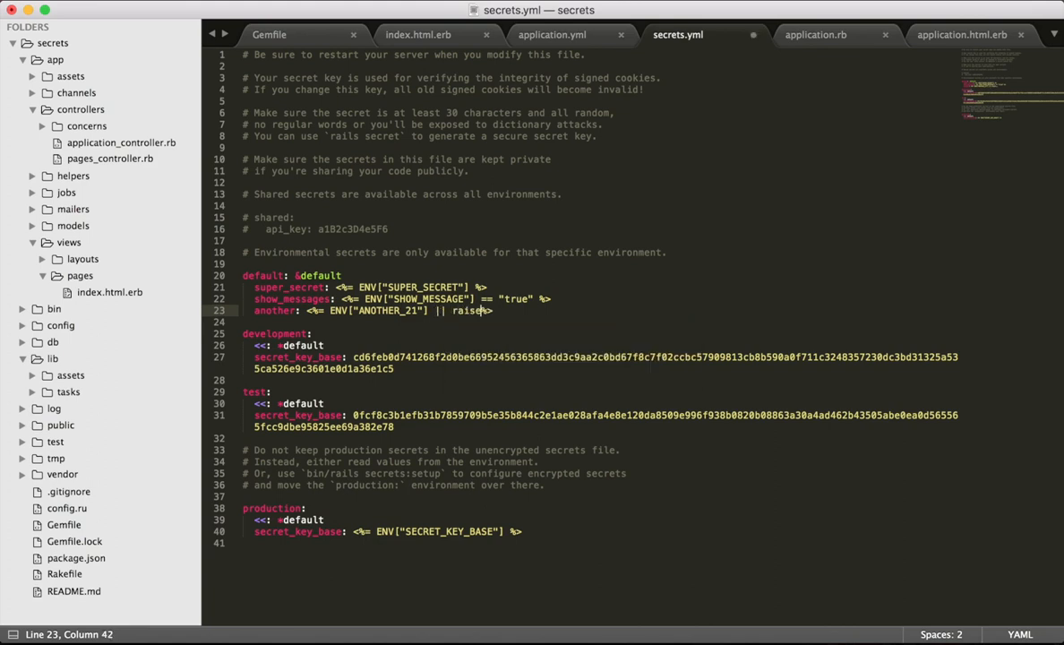
pyautogui.write("('')")
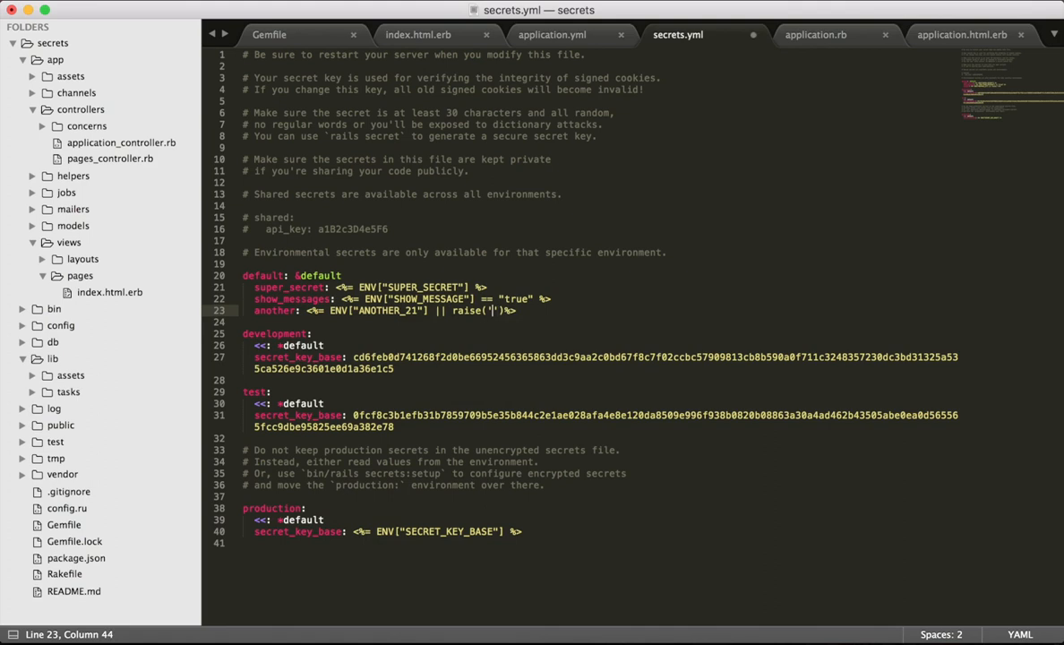
pyautogui.write('Pleasa')
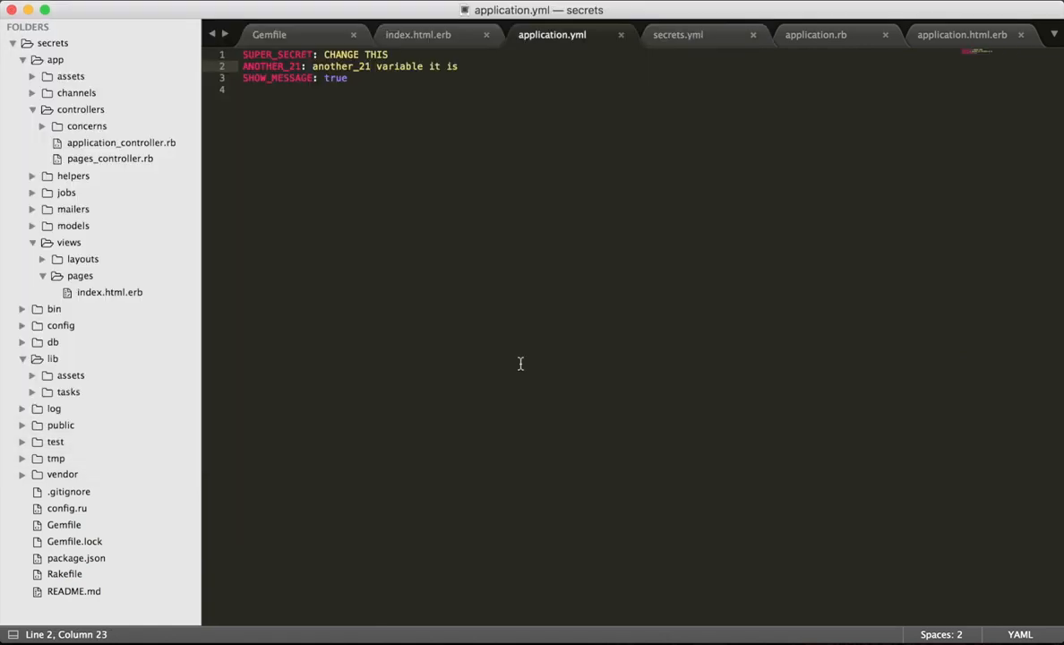
# - Save the edited ANOTHER_21 value in application.yml and switch to the browser
pyautogui.press('cmd+tab')
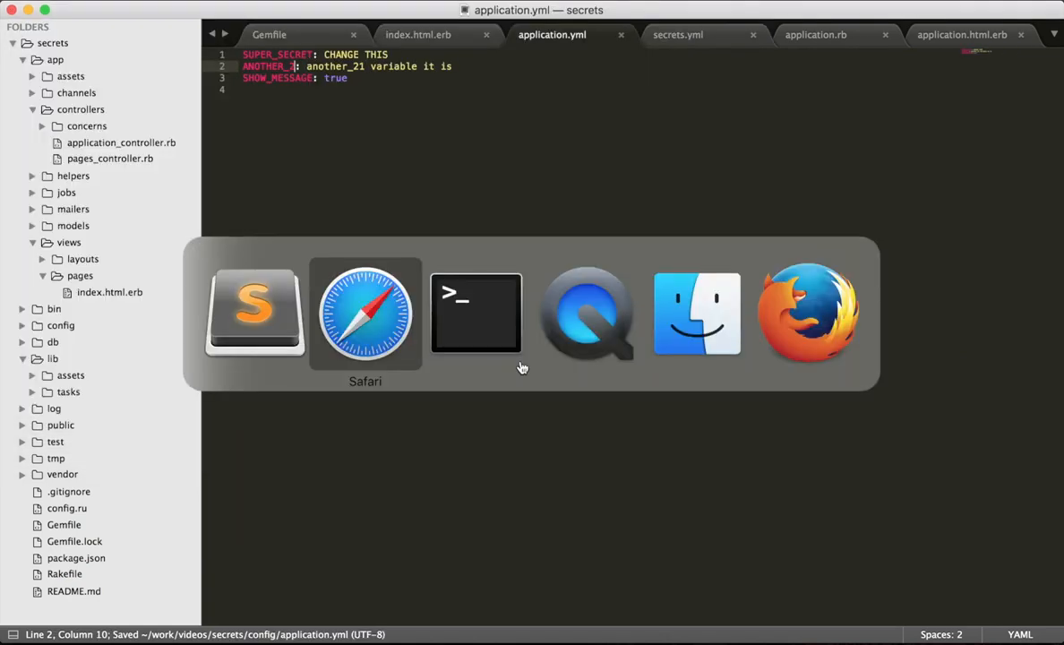